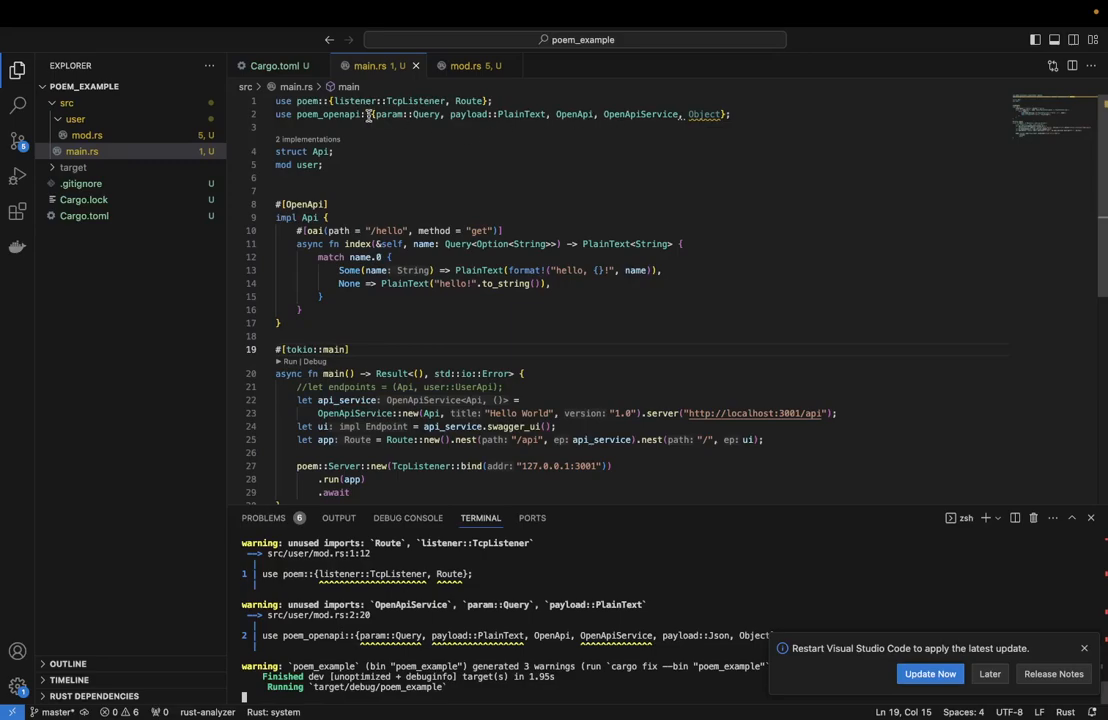
mouse_move(704, 112)
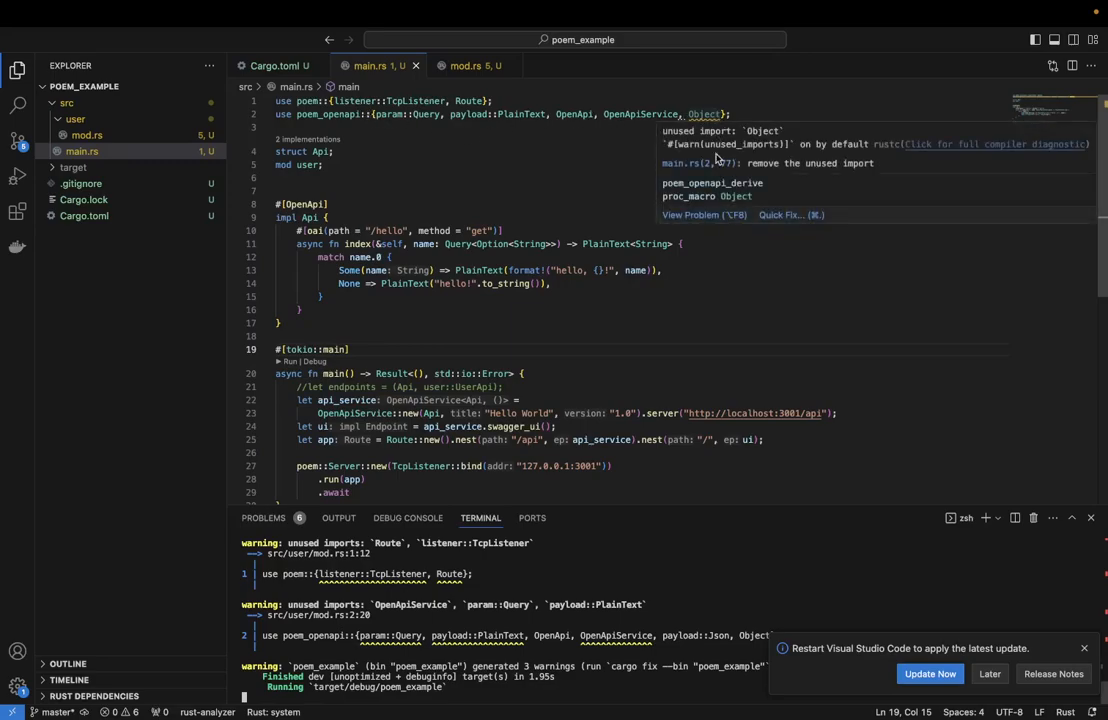
mouse_move(784, 116)
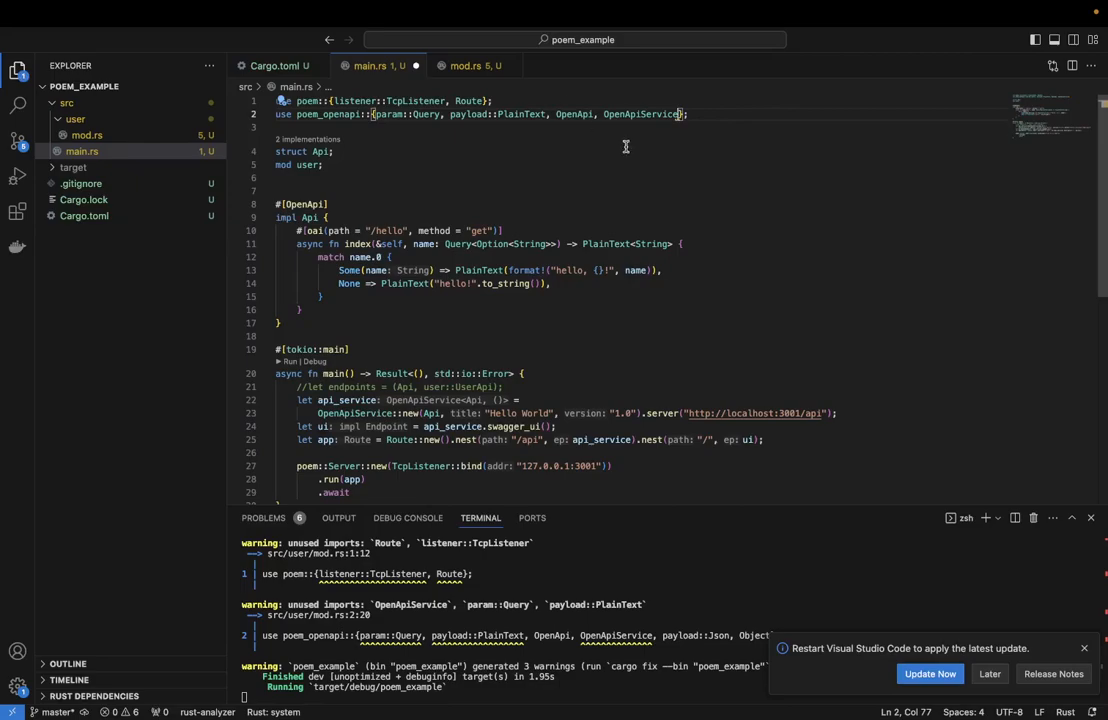
mouse_move(572, 212)
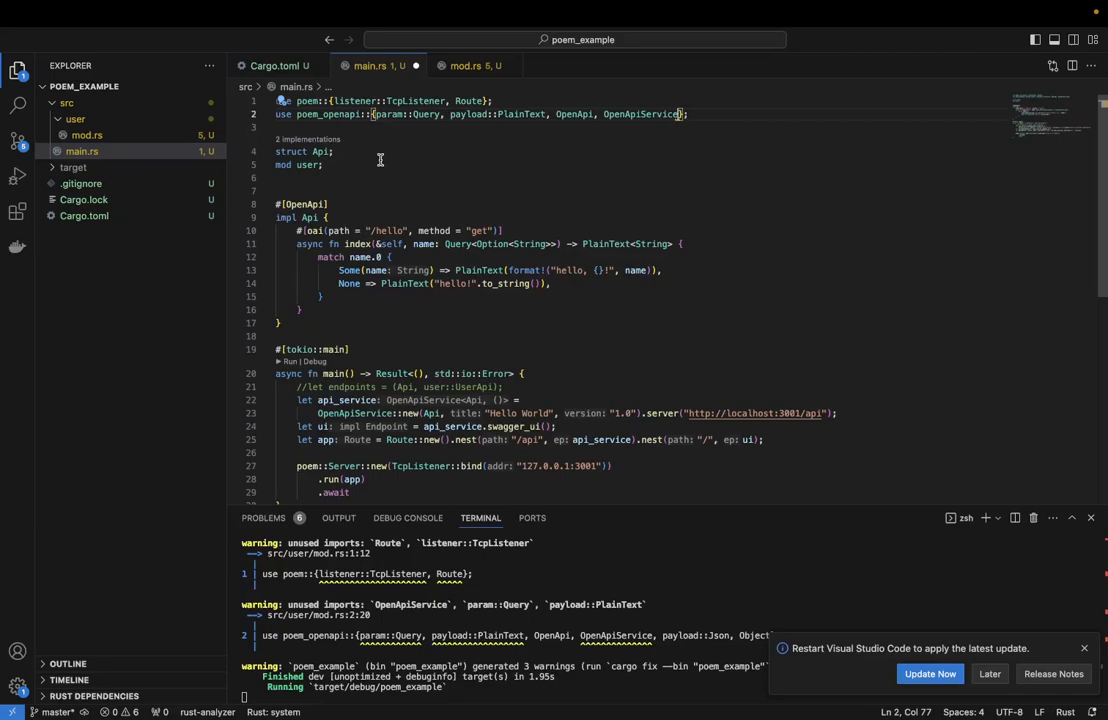
mouse_move(392, 160)
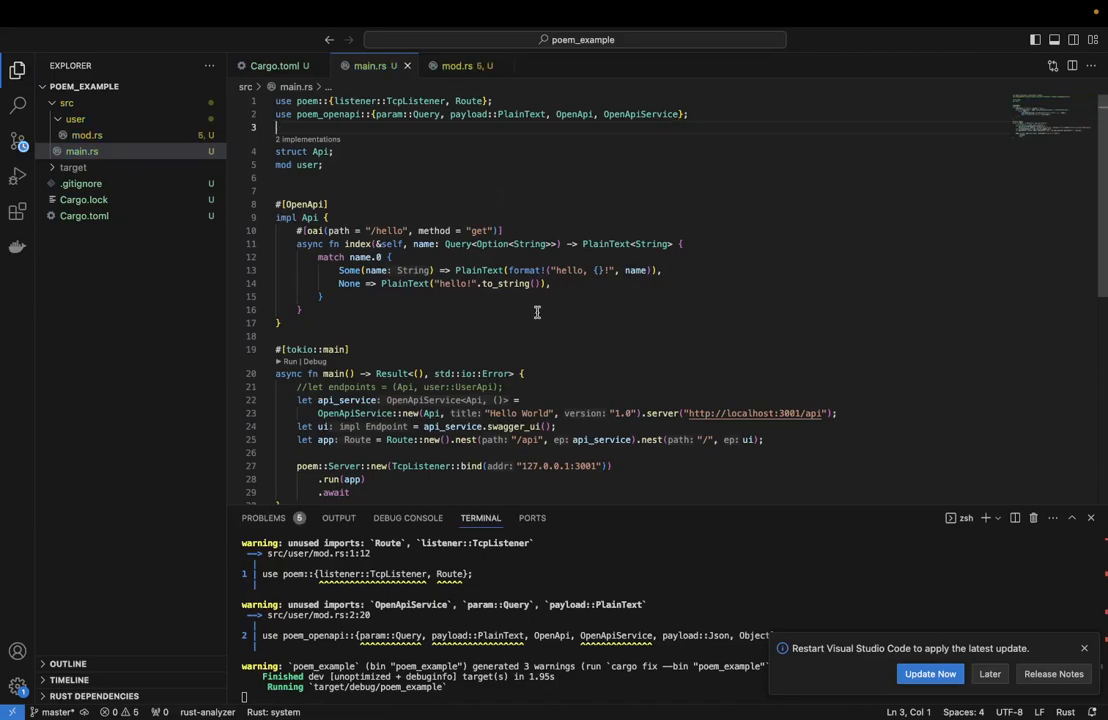
Scroll down to the tokio main function serving on 127.0.0.1:3001
scroll(down, 3)
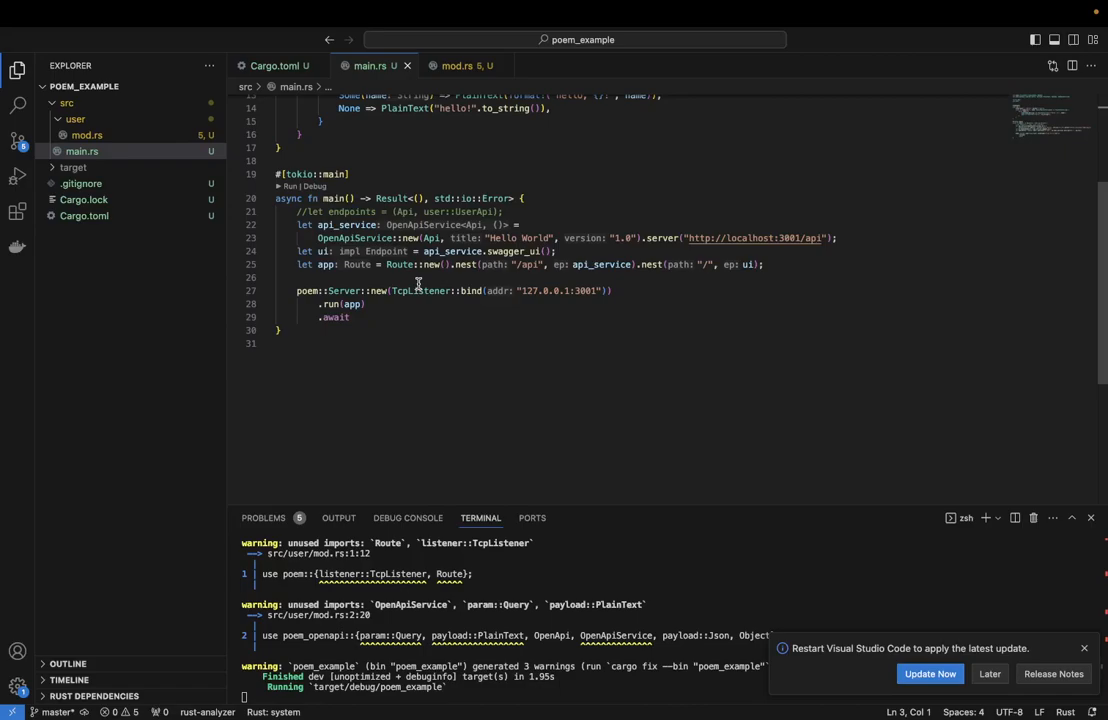
mouse_move(548, 628)
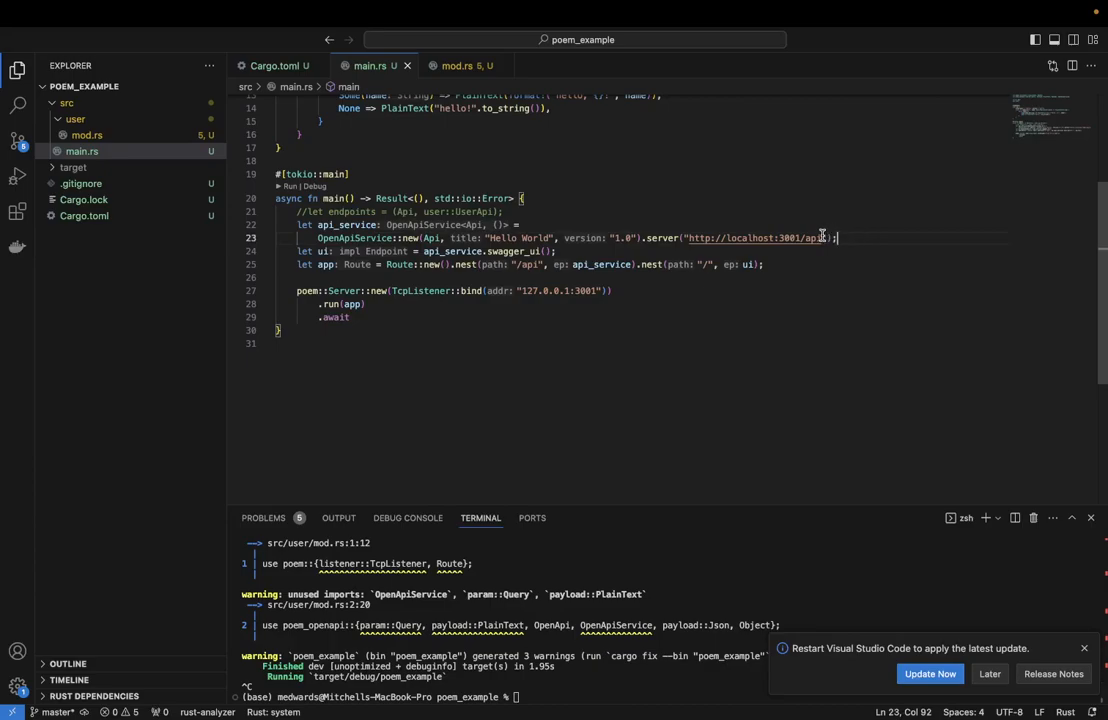
mouse_move(804, 238)
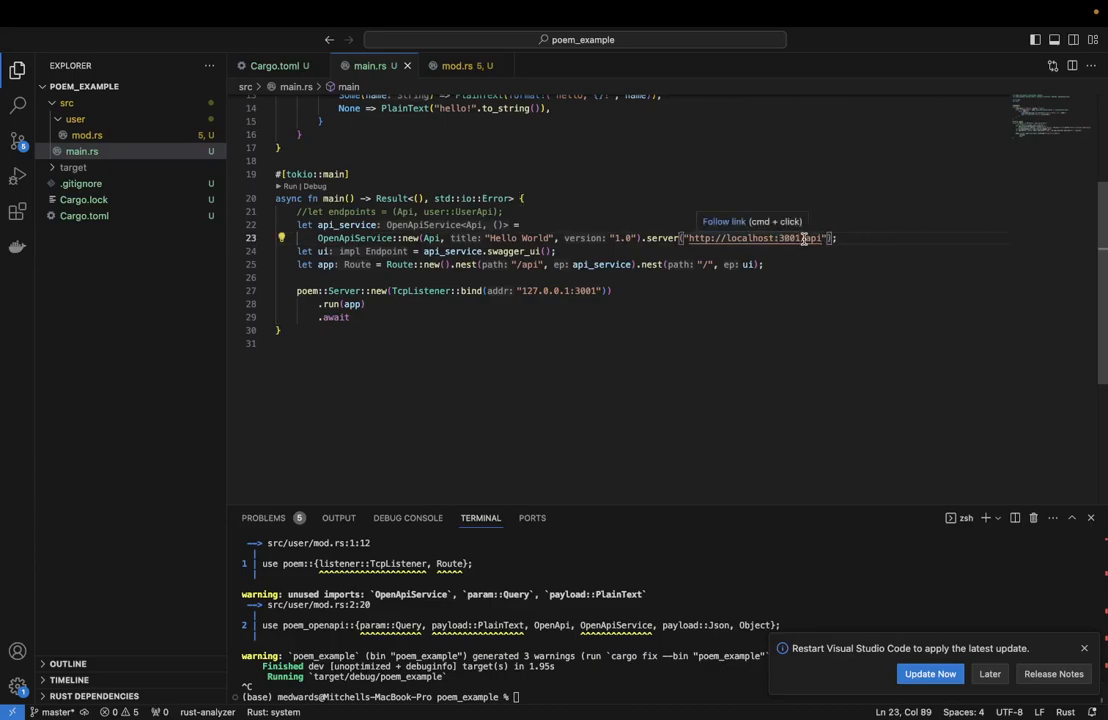
mouse_move(888, 276)
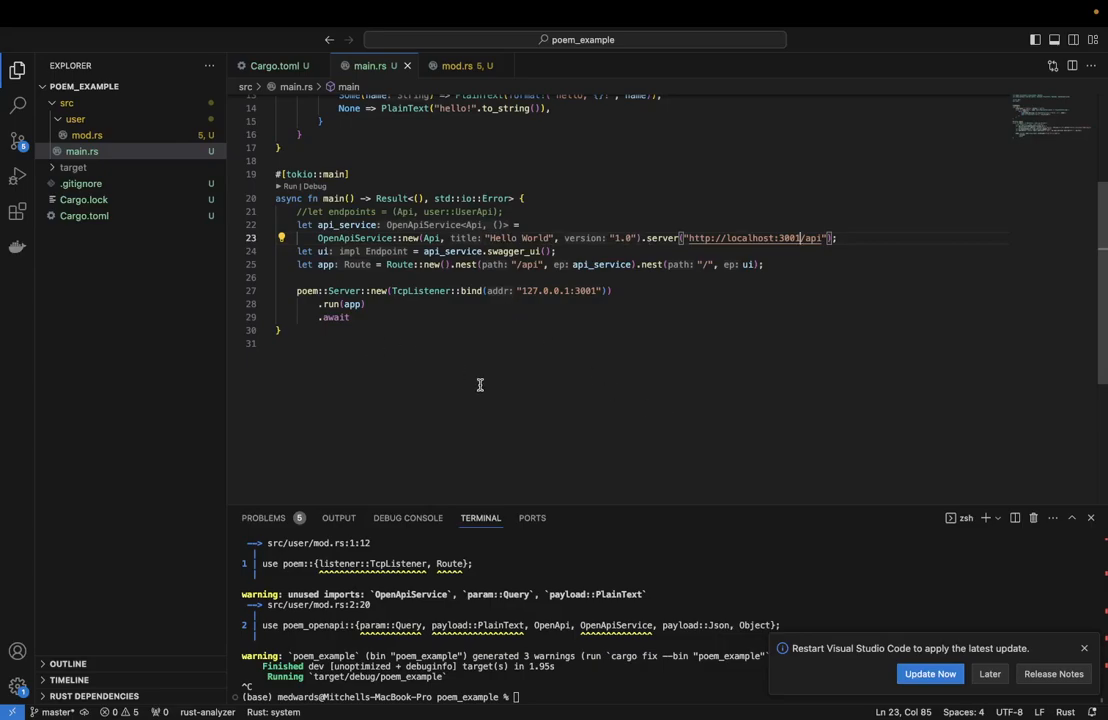
mouse_move(432, 238)
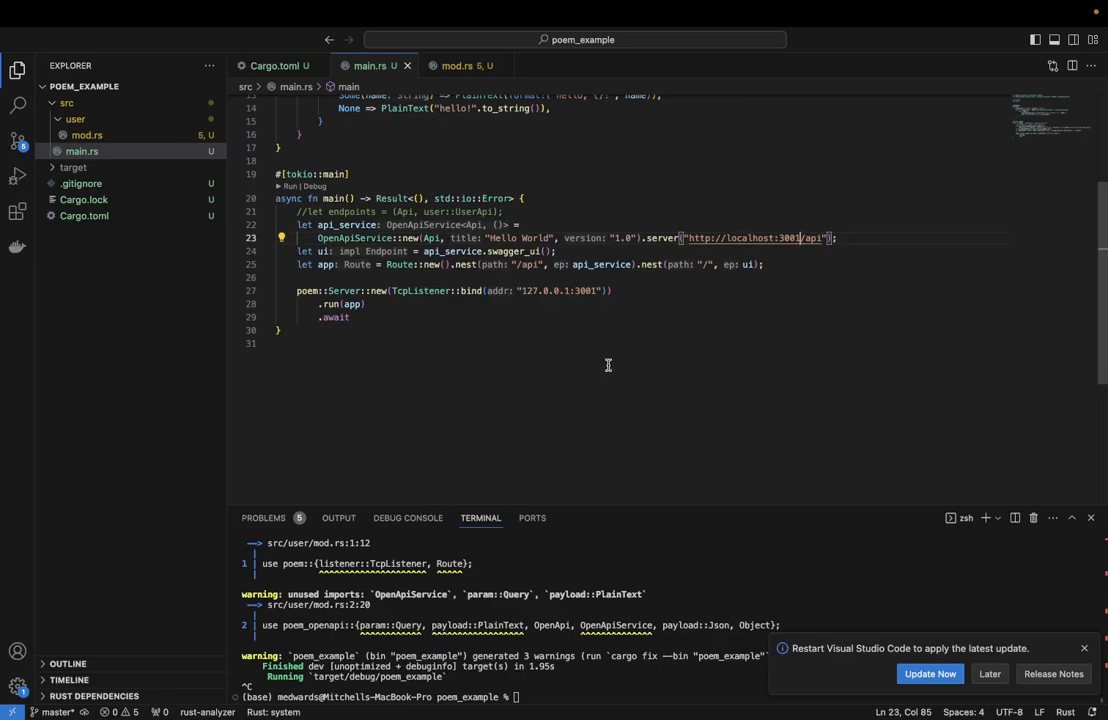
mouse_move(584, 418)
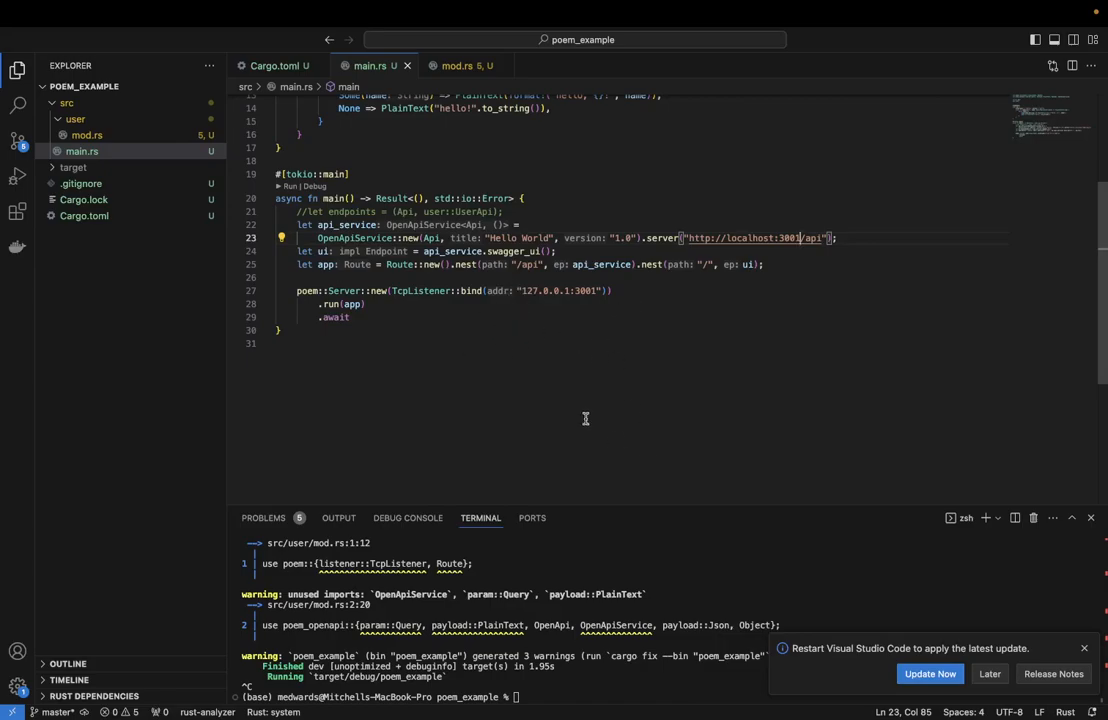
mouse_move(580, 390)
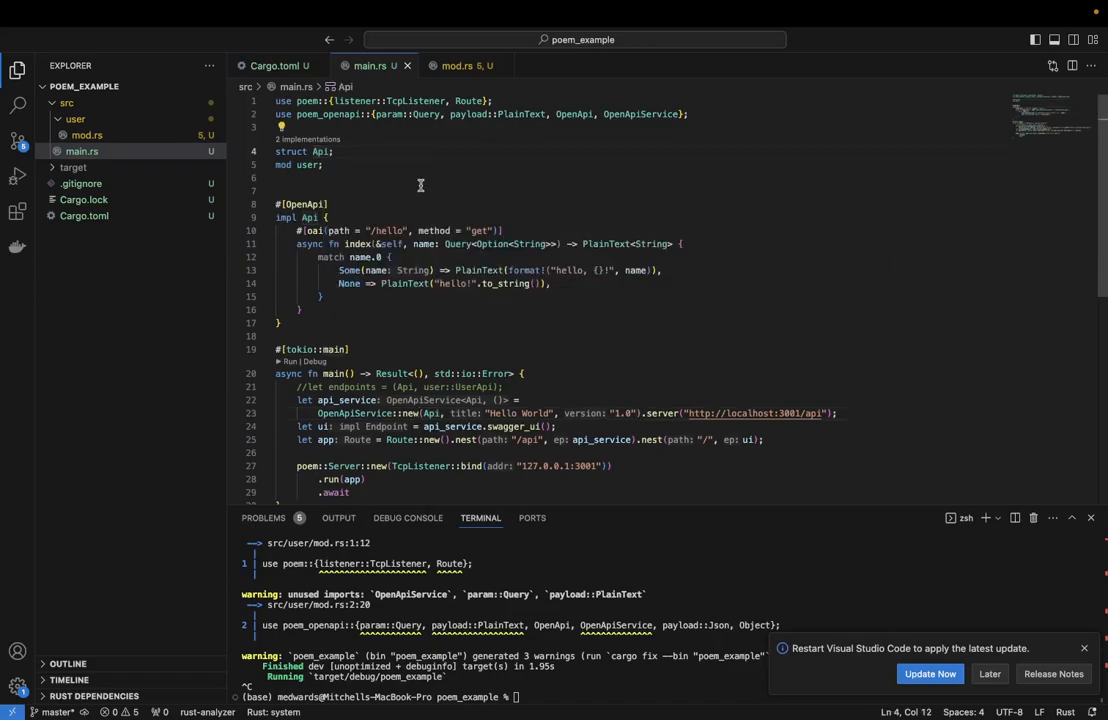
mouse_move(336, 308)
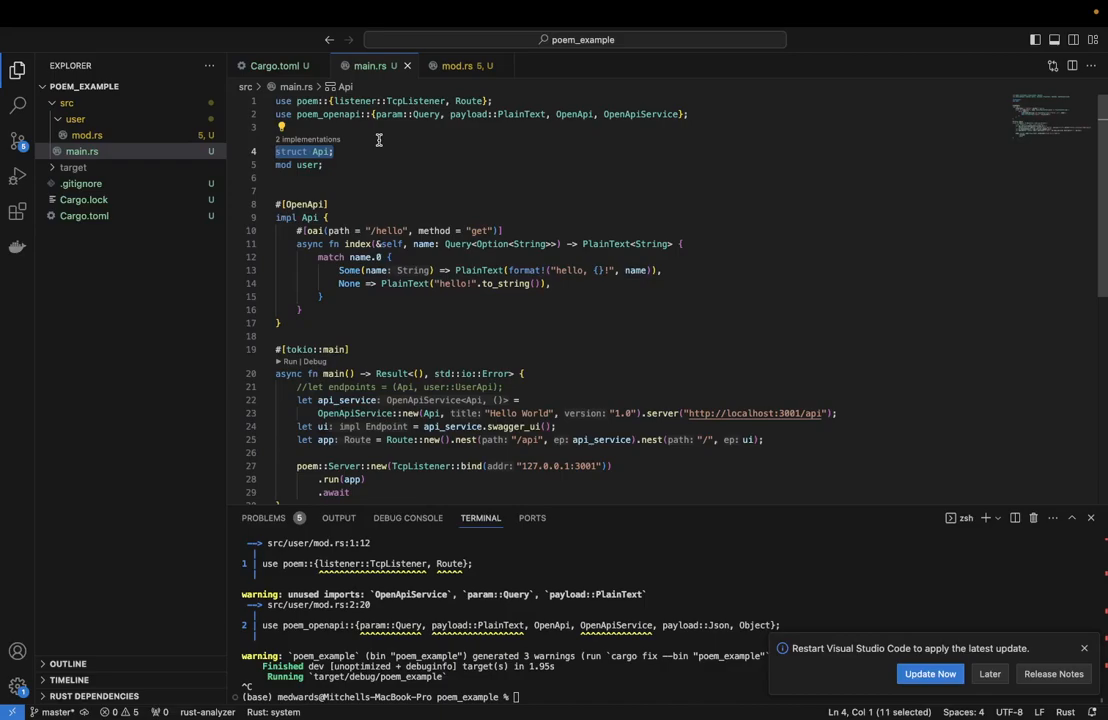
mouse_move(346, 308)
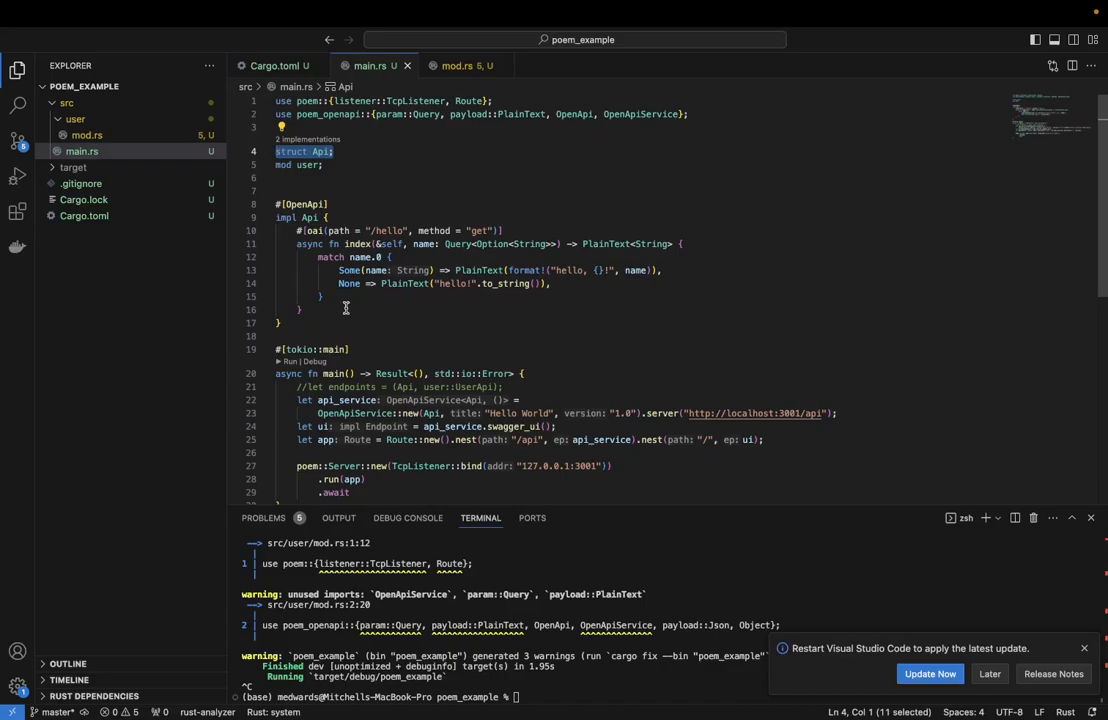
drag(296, 232, 320, 308)
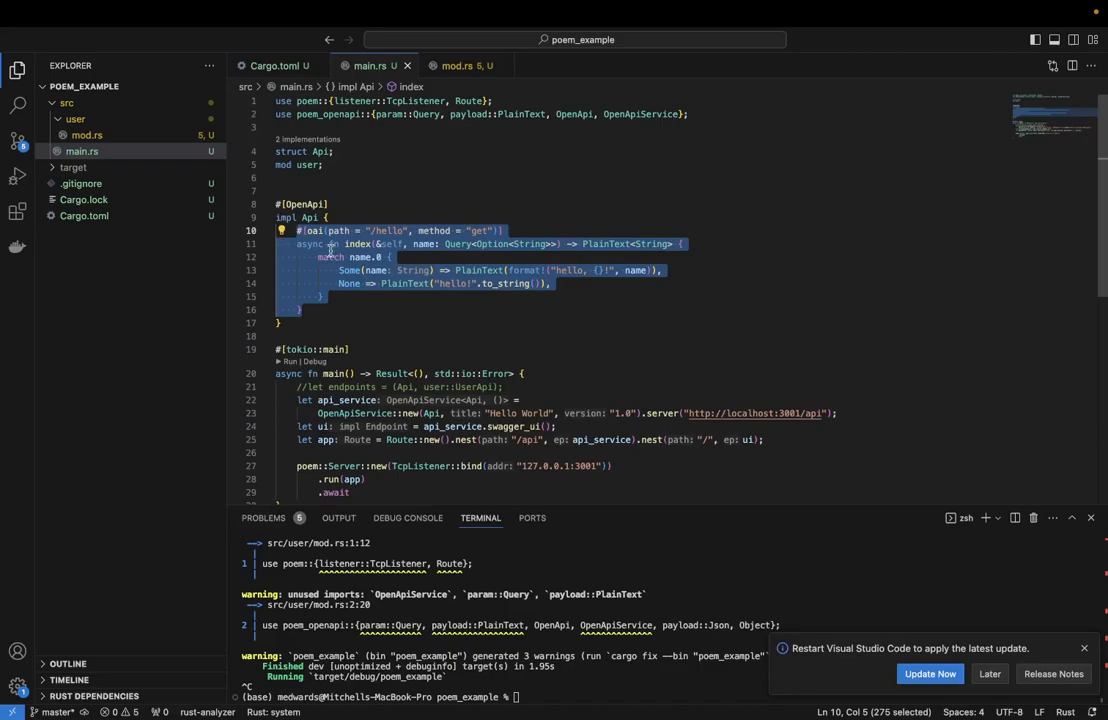
click(520, 210)
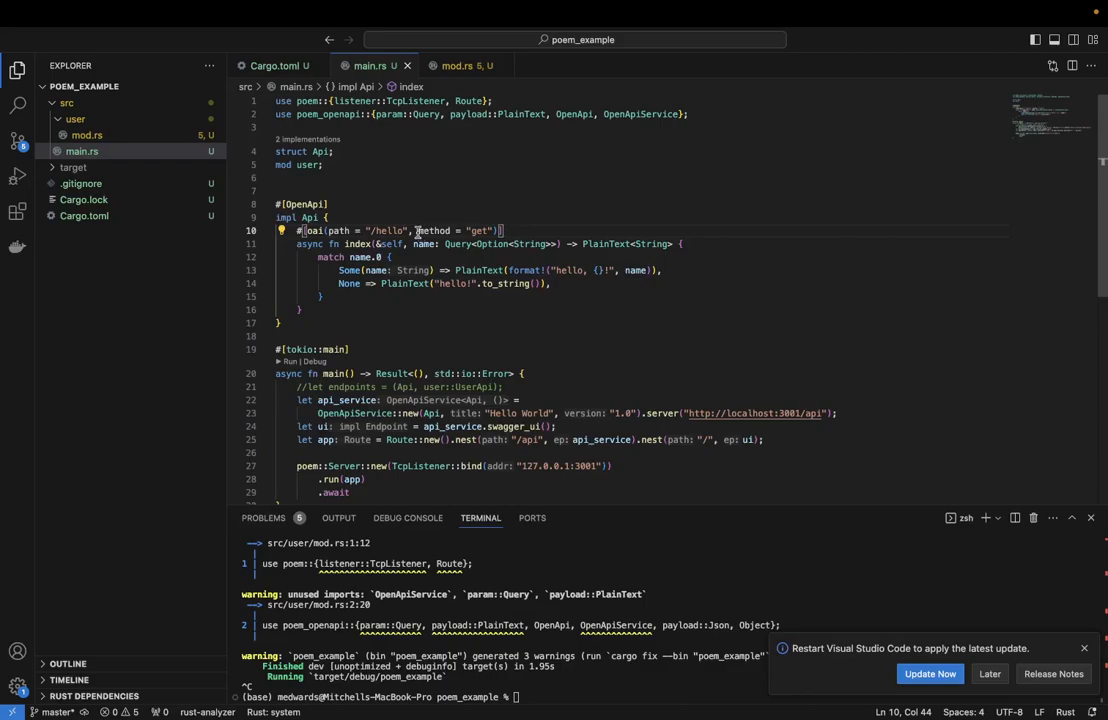
mouse_move(448, 256)
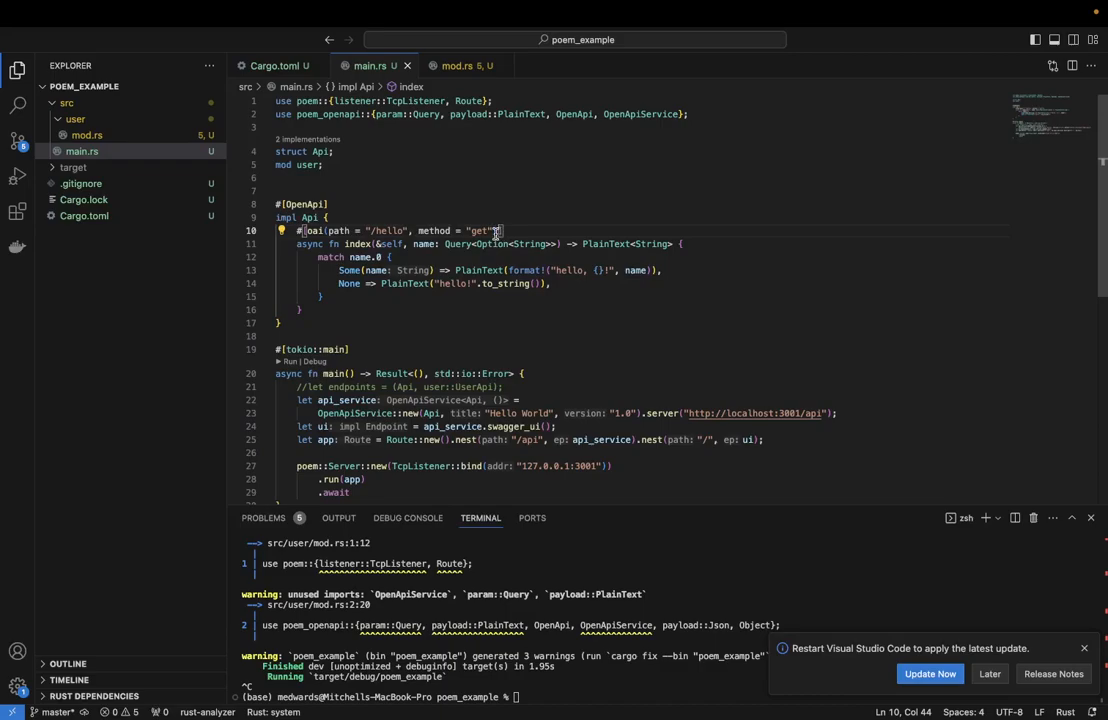
mouse_move(612, 300)
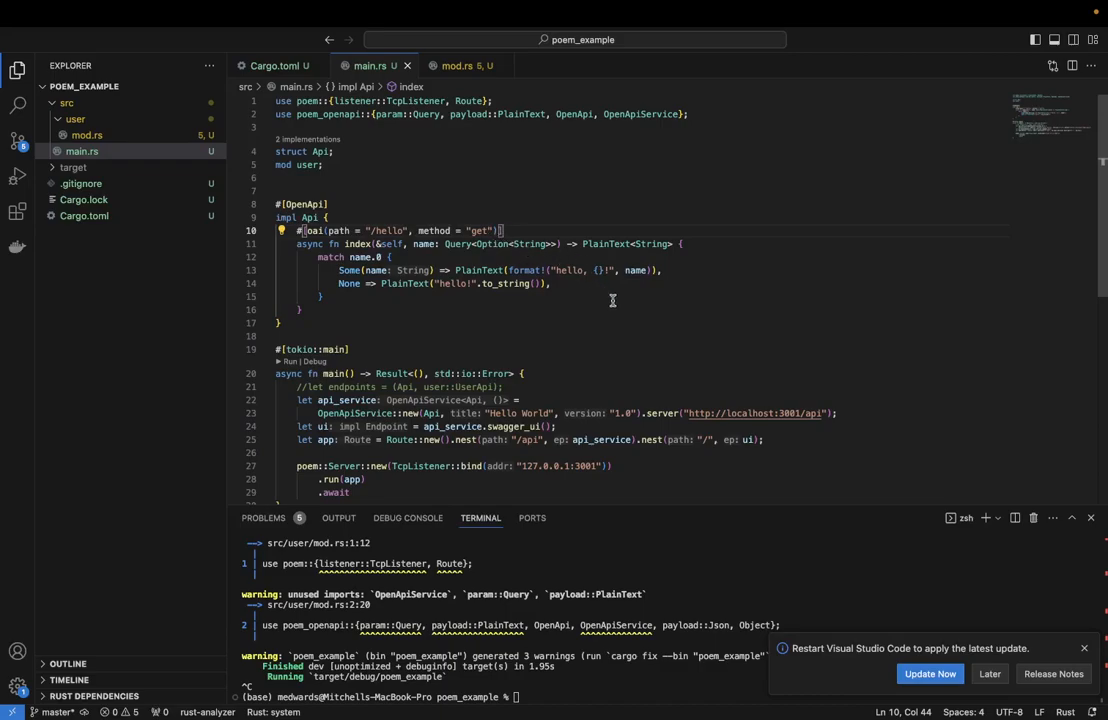
mouse_move(328, 304)
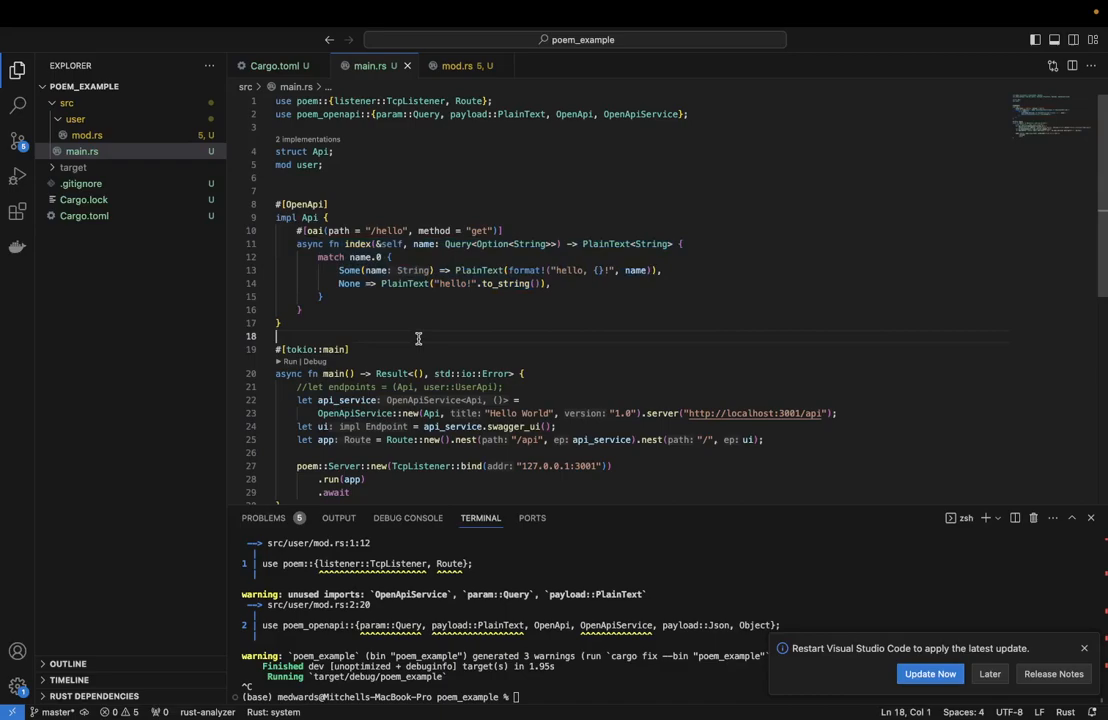
mouse_move(388, 244)
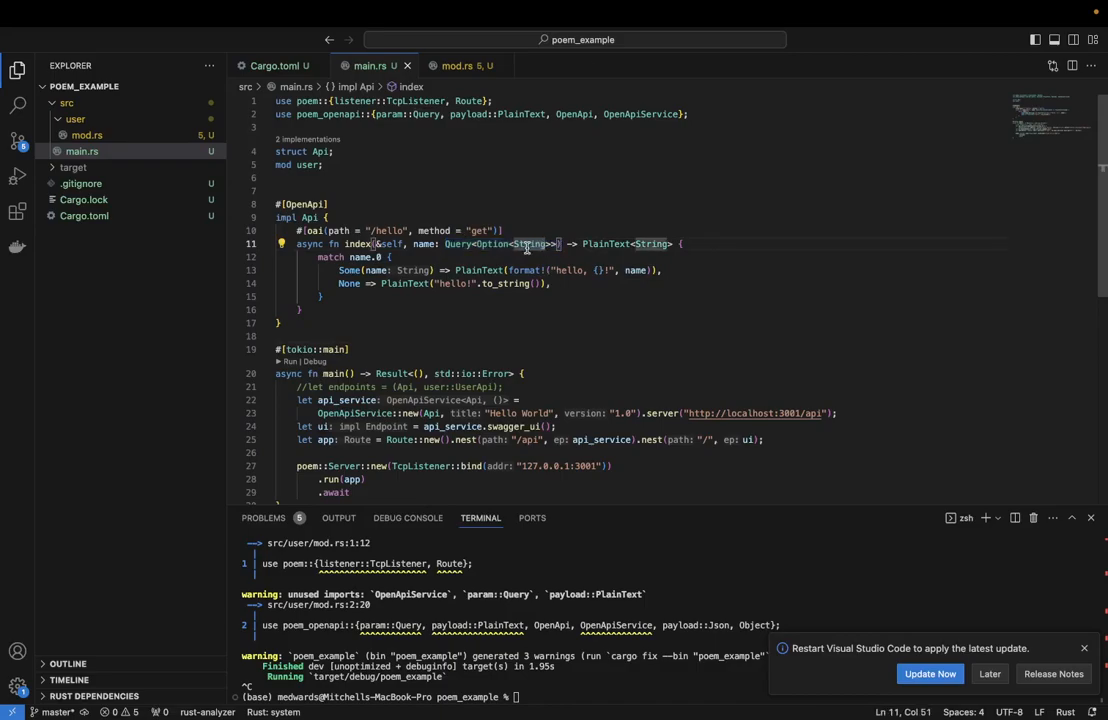
mouse_move(530, 244)
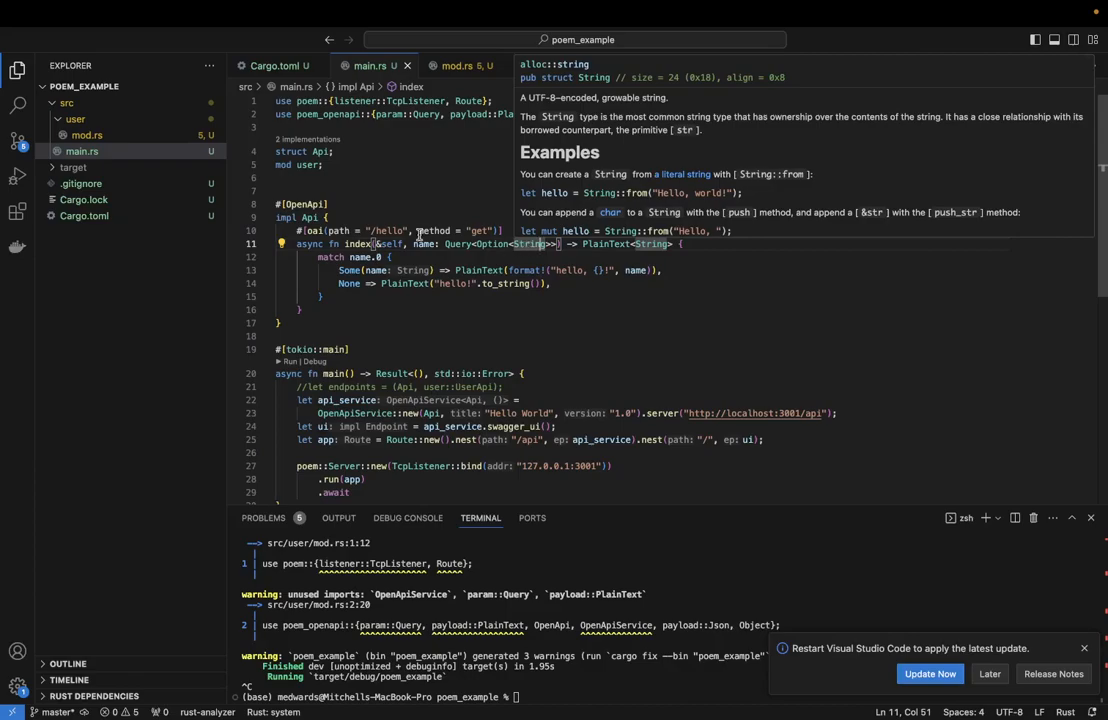
double_click(420, 244)
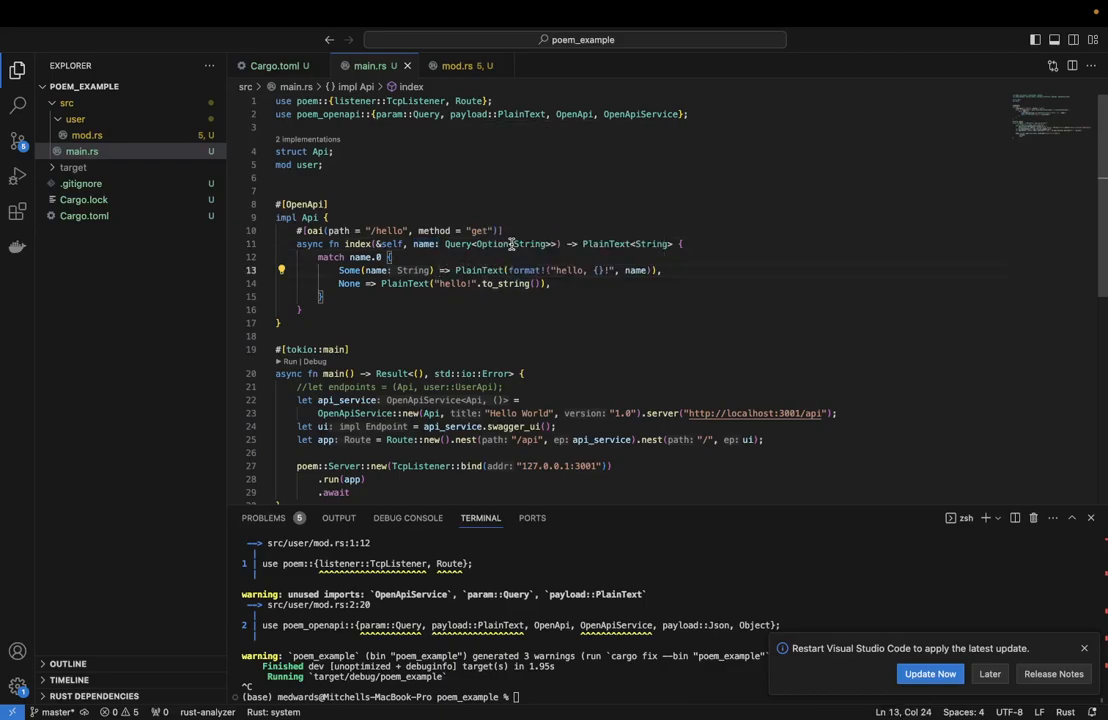
mouse_move(504, 244)
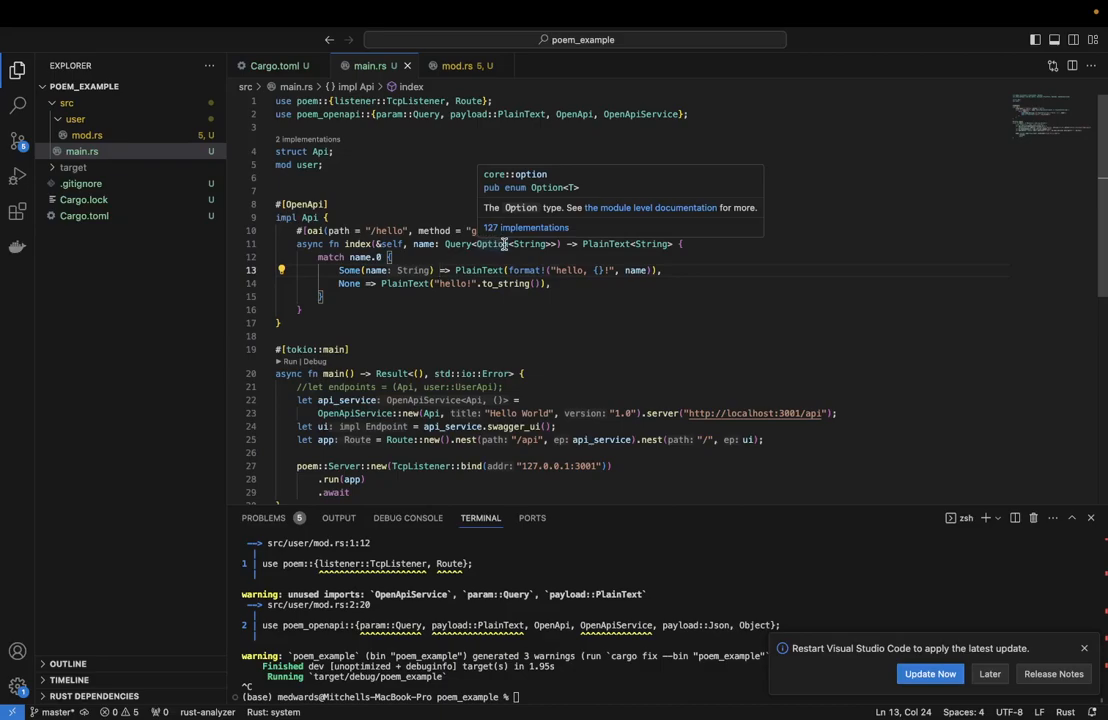
mouse_move(464, 240)
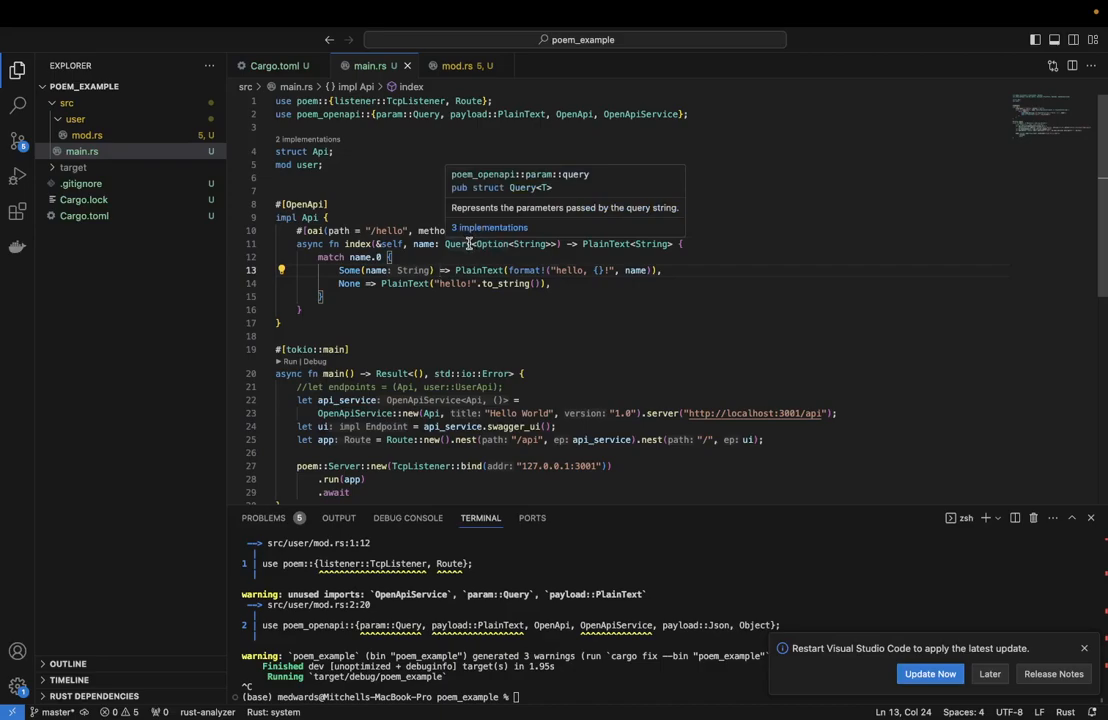
mouse_move(544, 136)
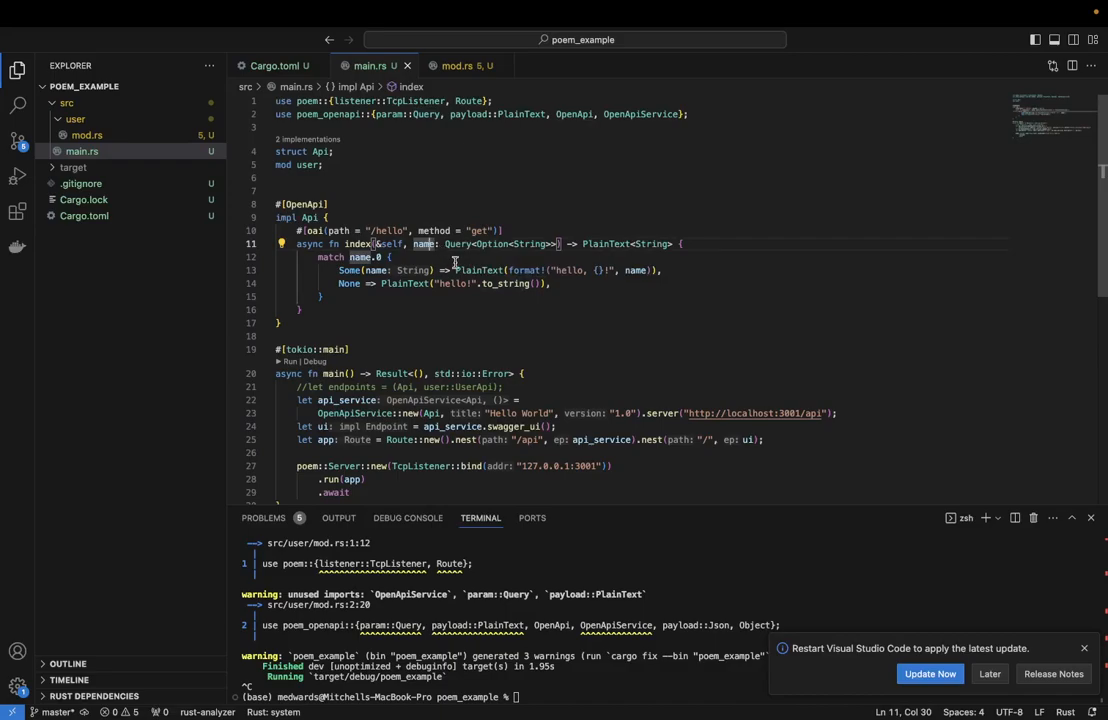
mouse_move(472, 252)
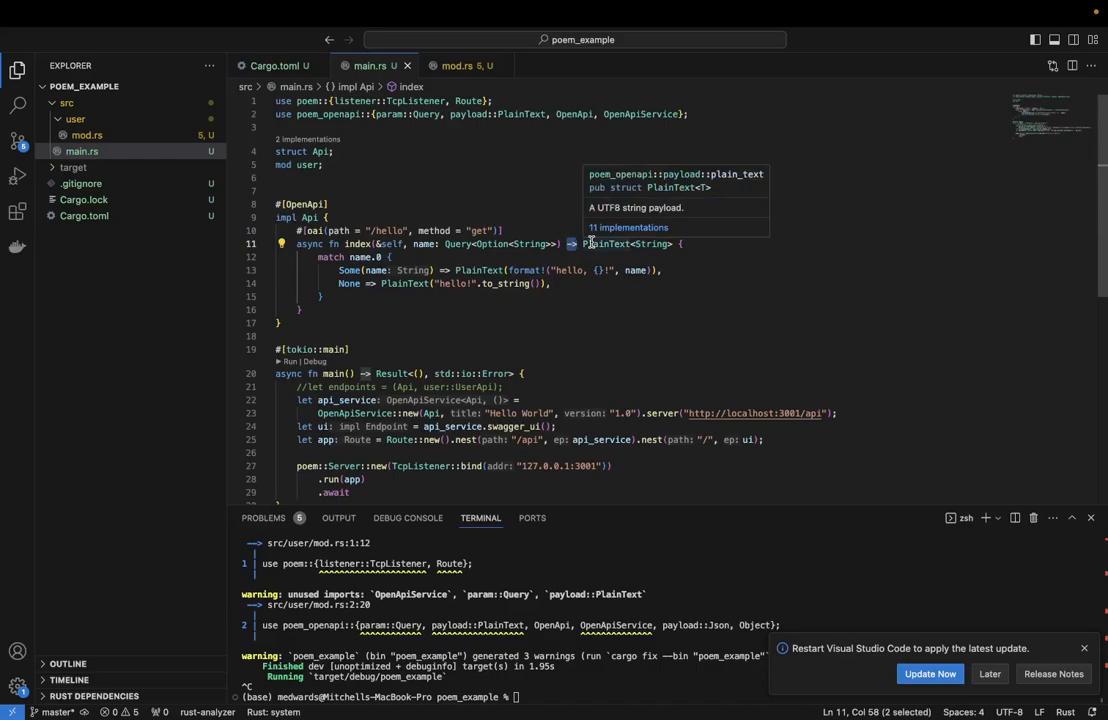
mouse_move(598, 258)
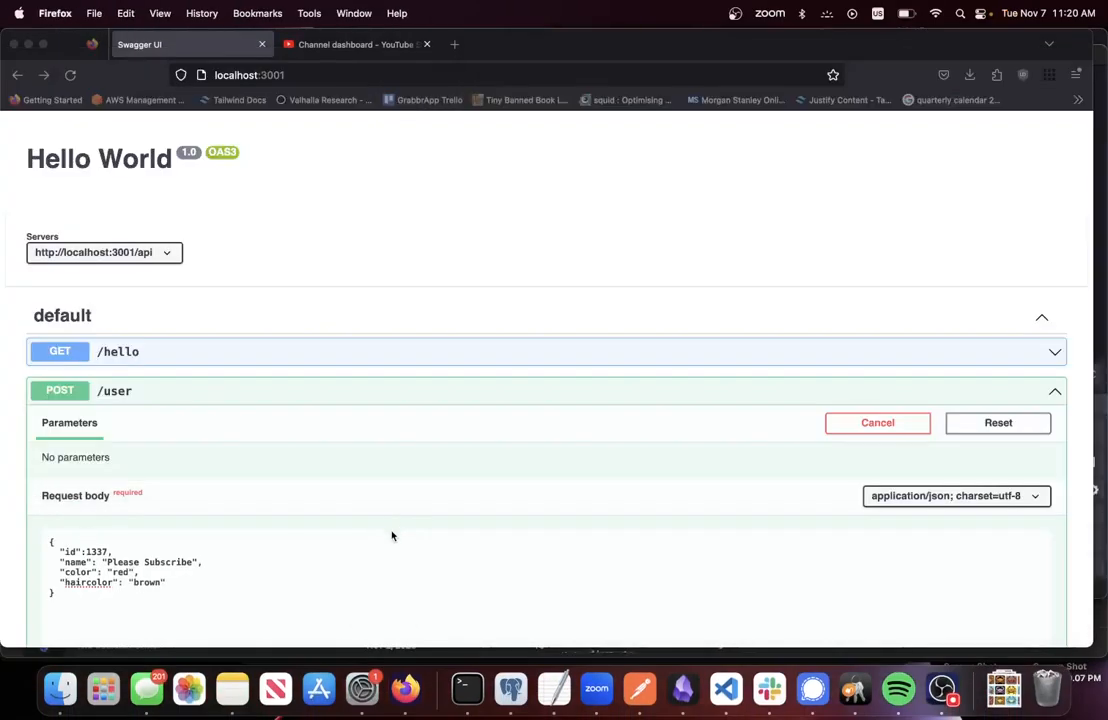
Reload the localhost:3001 docs until the server responds, then expand GET /hello
click(70, 76)
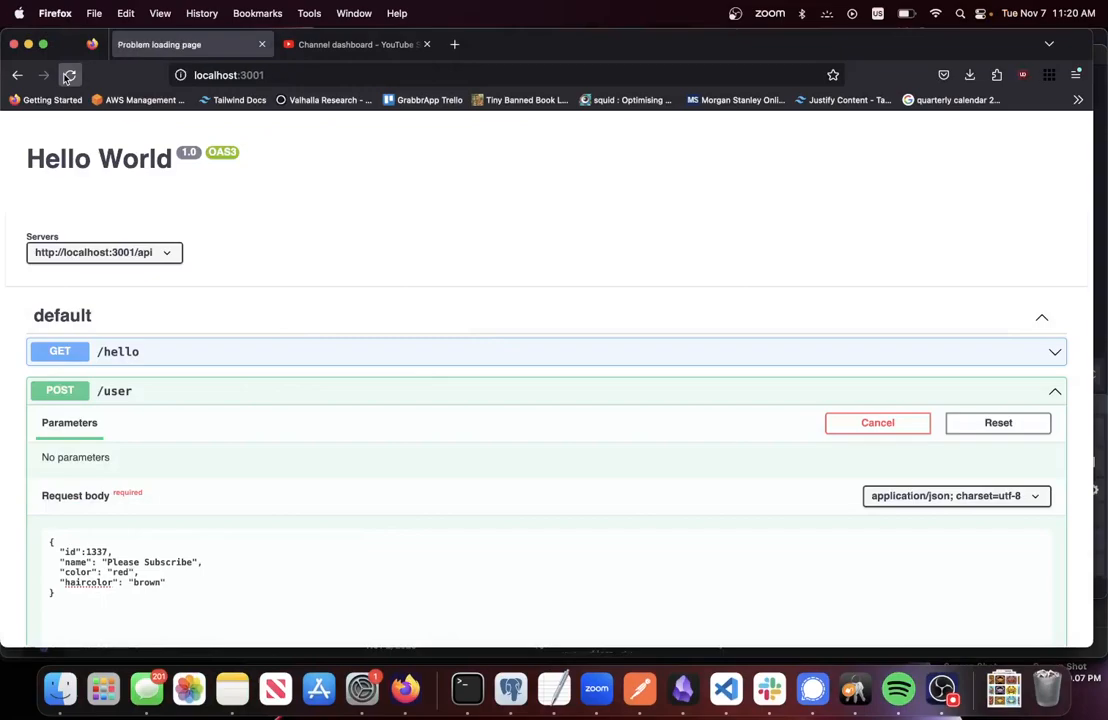
click(70, 76)
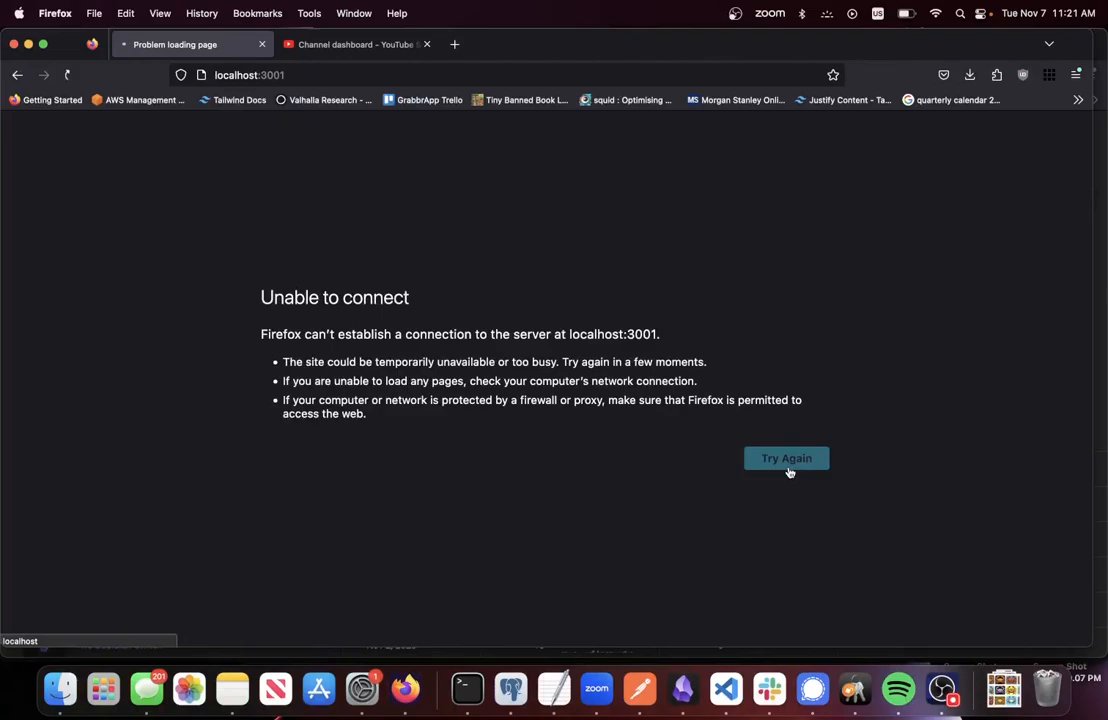
click(786, 458)
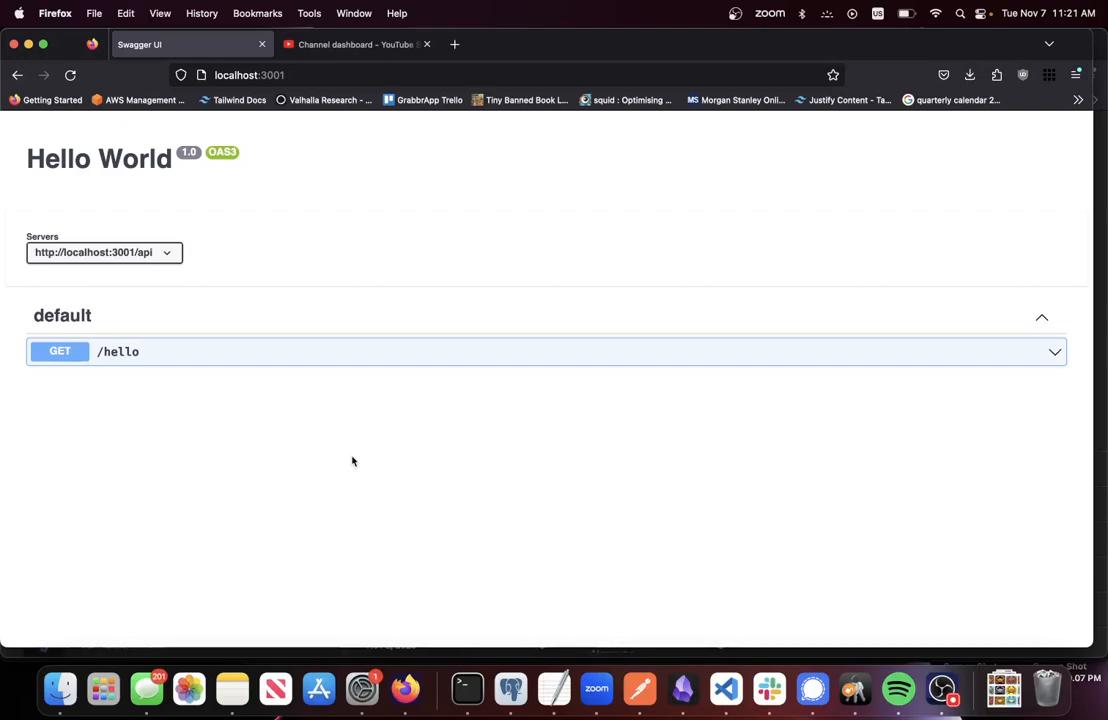
mouse_move(418, 352)
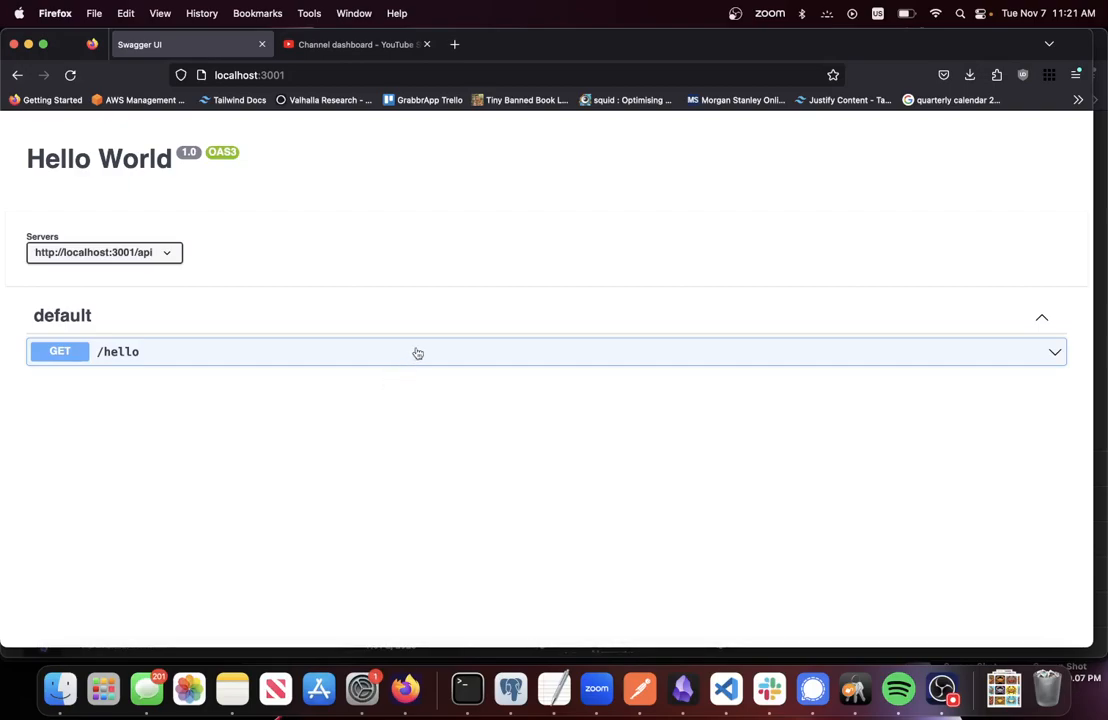
click(416, 352)
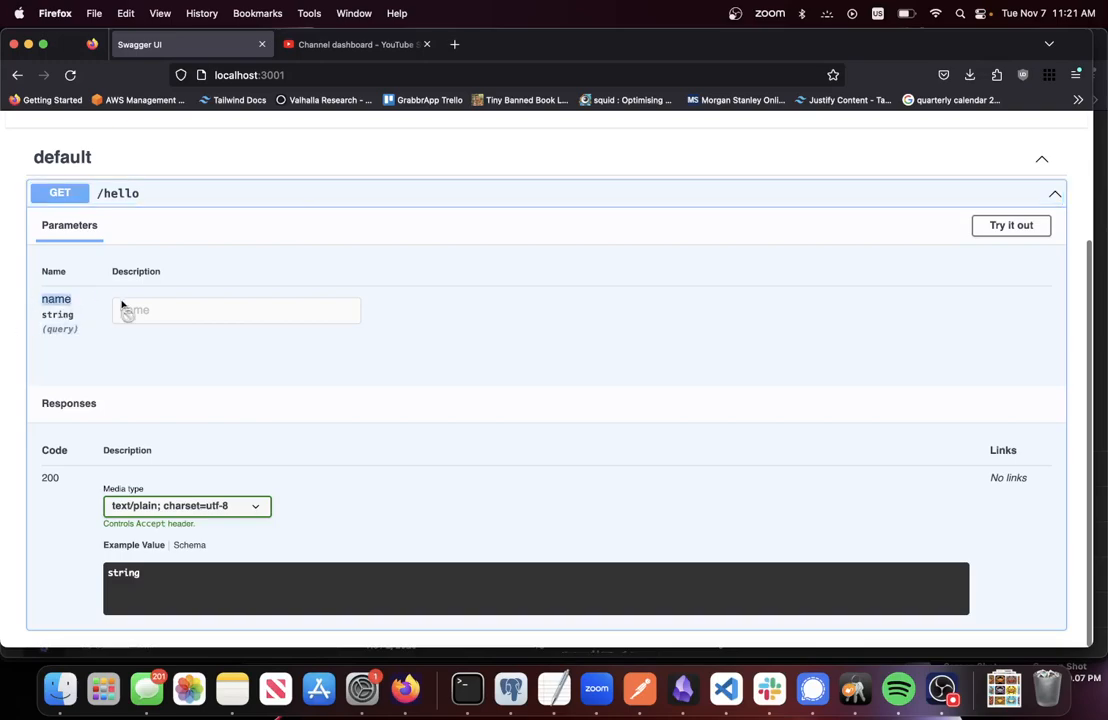
Execute GET /hello with name Mitch and view the 200 response "hello, Mitch!"
click(1010, 224)
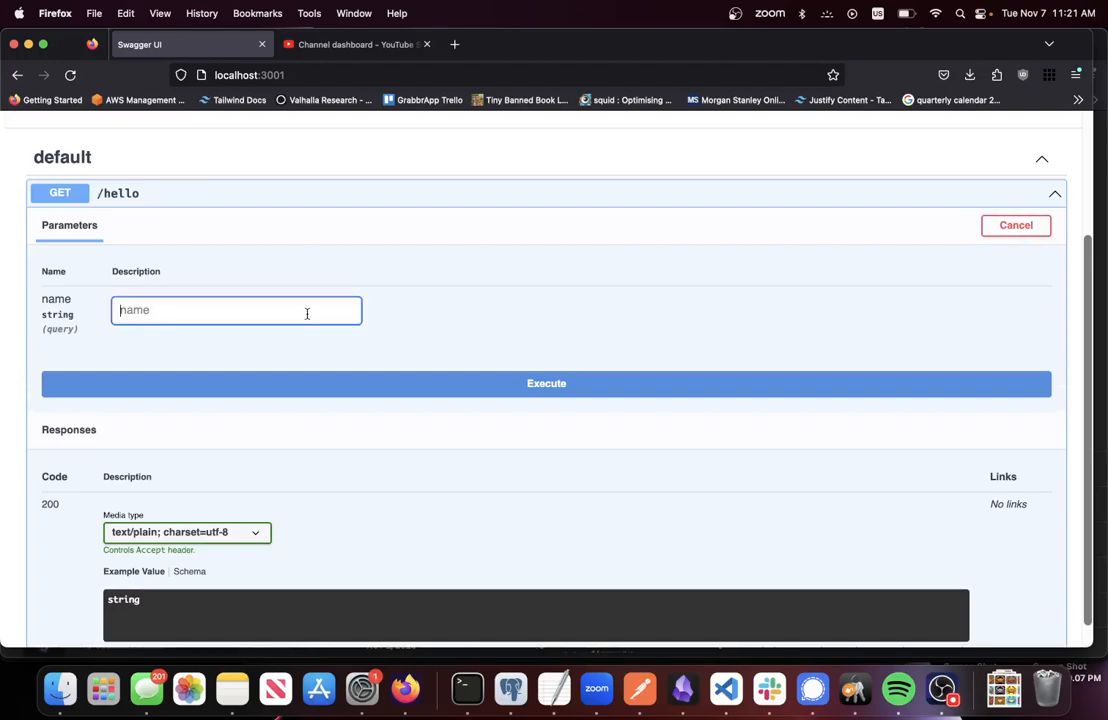
text(Mitch)
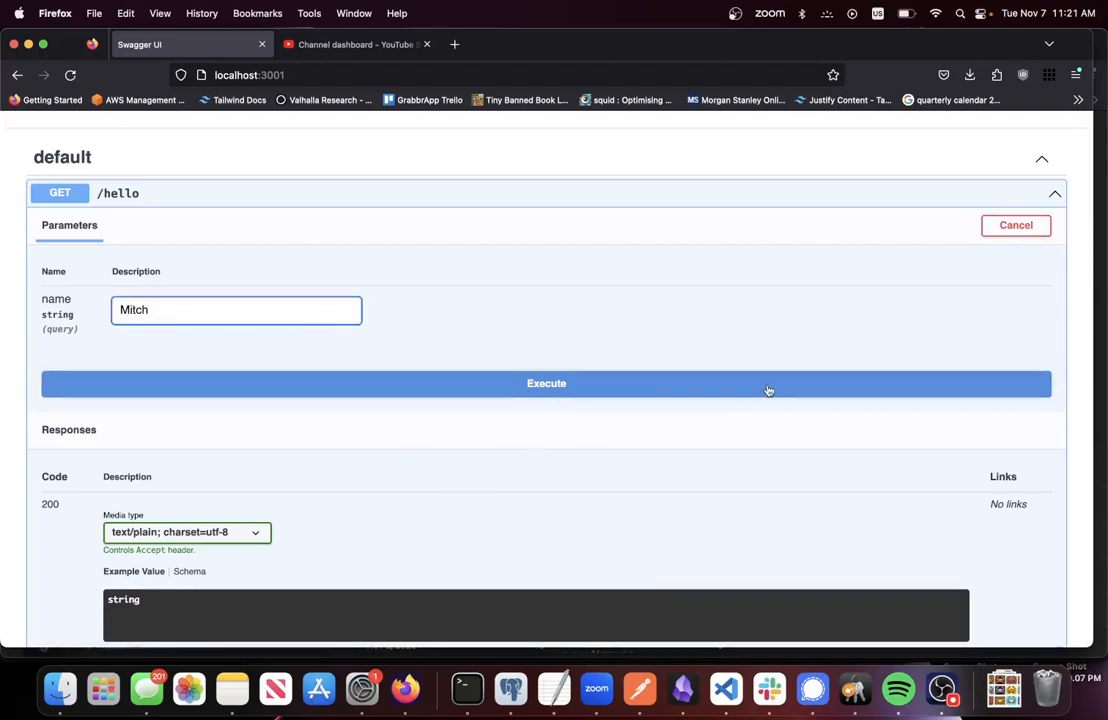
click(546, 384)
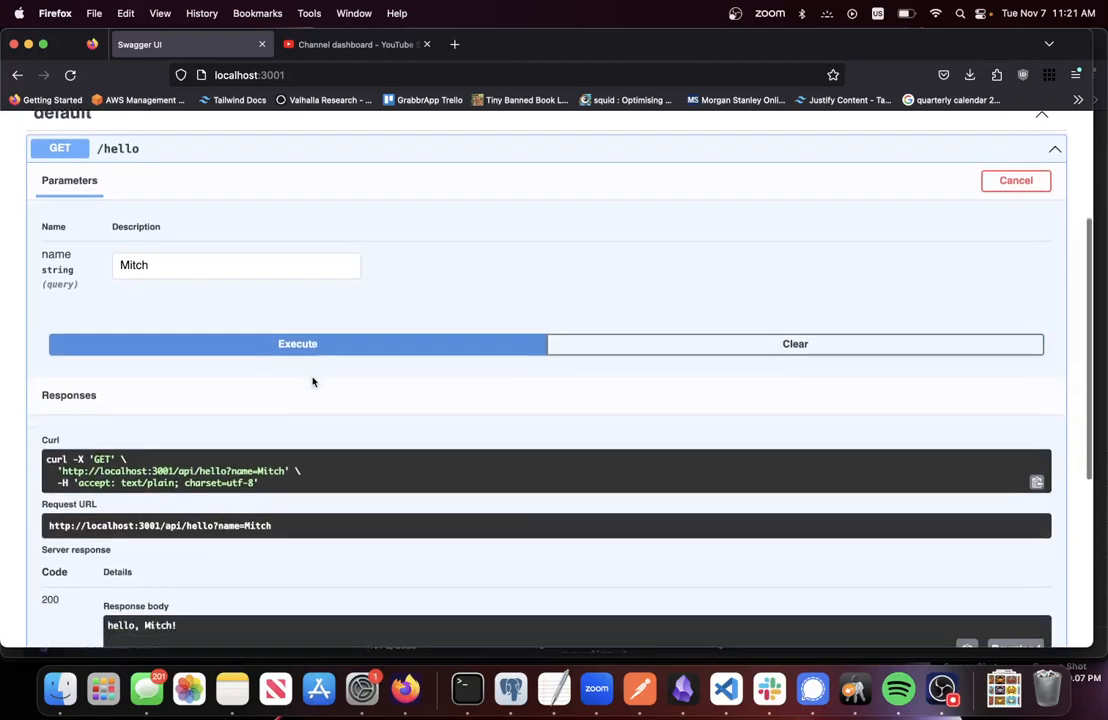
scroll(down, 3)
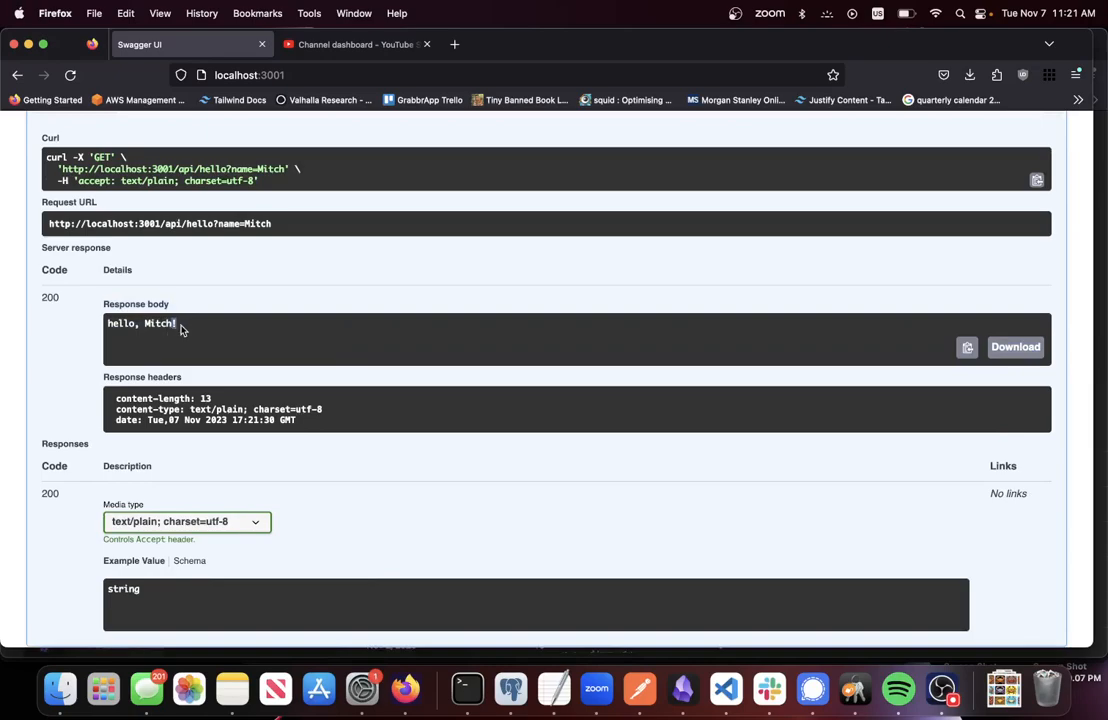
scroll(up, 3)
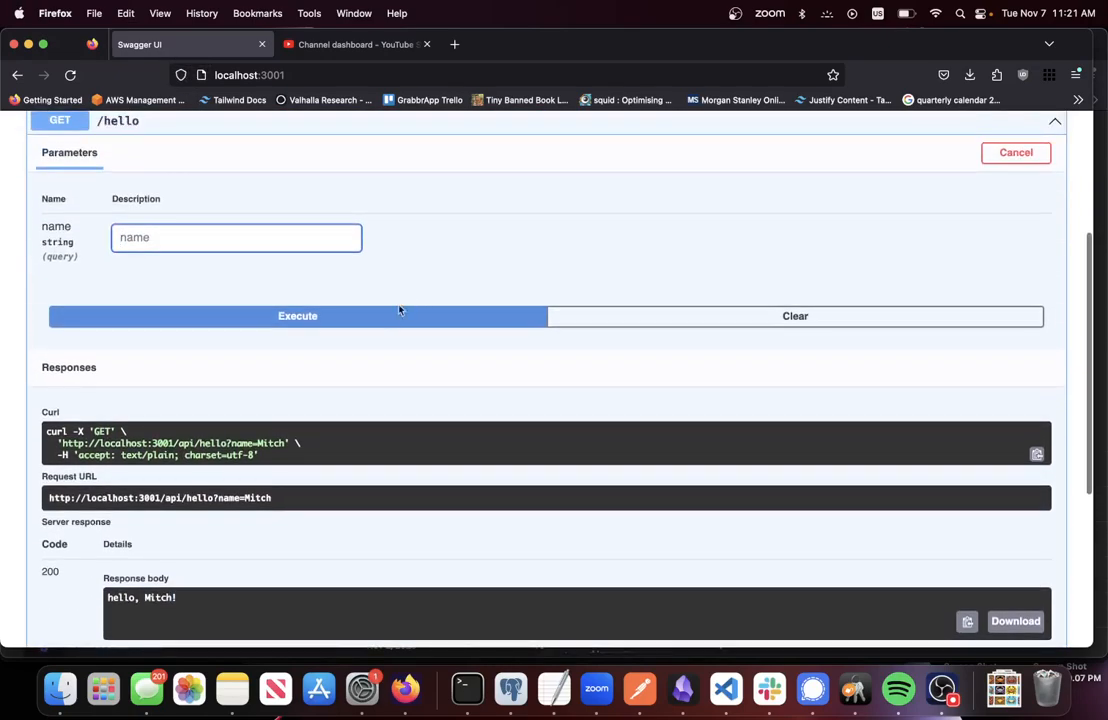
Run /hello without a name for "hello!", then load localhost:3001/api/hello?name=Mitch in a new tab
click(296, 316)
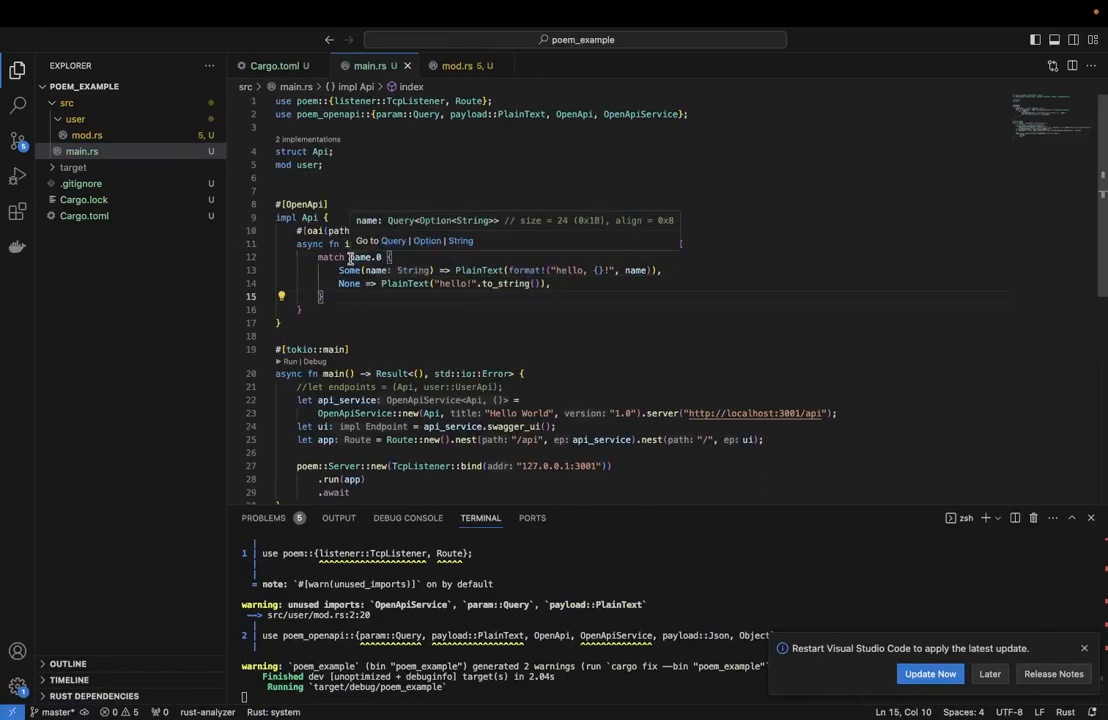
double_click(360, 256)
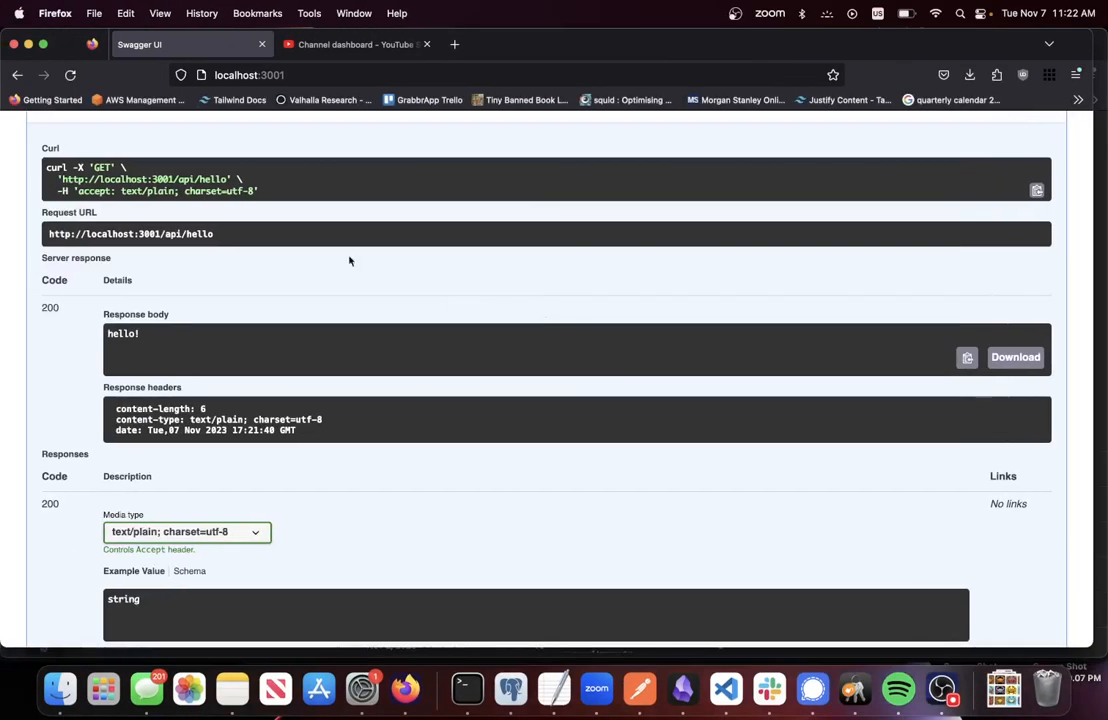
click(250, 74)
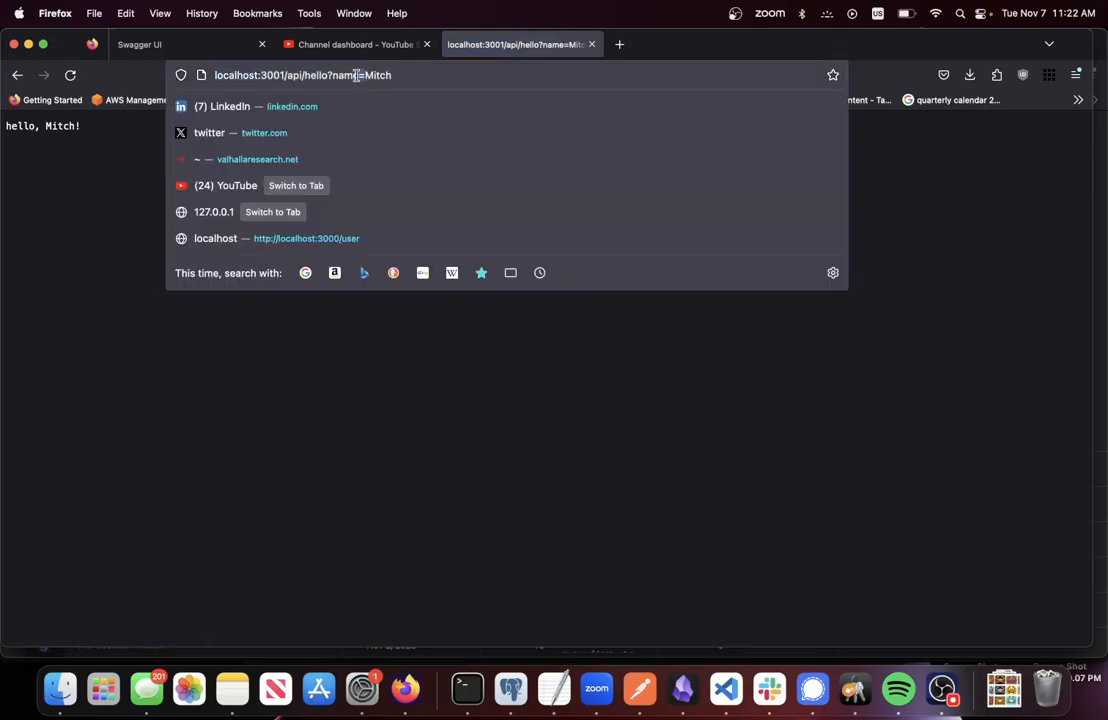
mouse_move(460, 106)
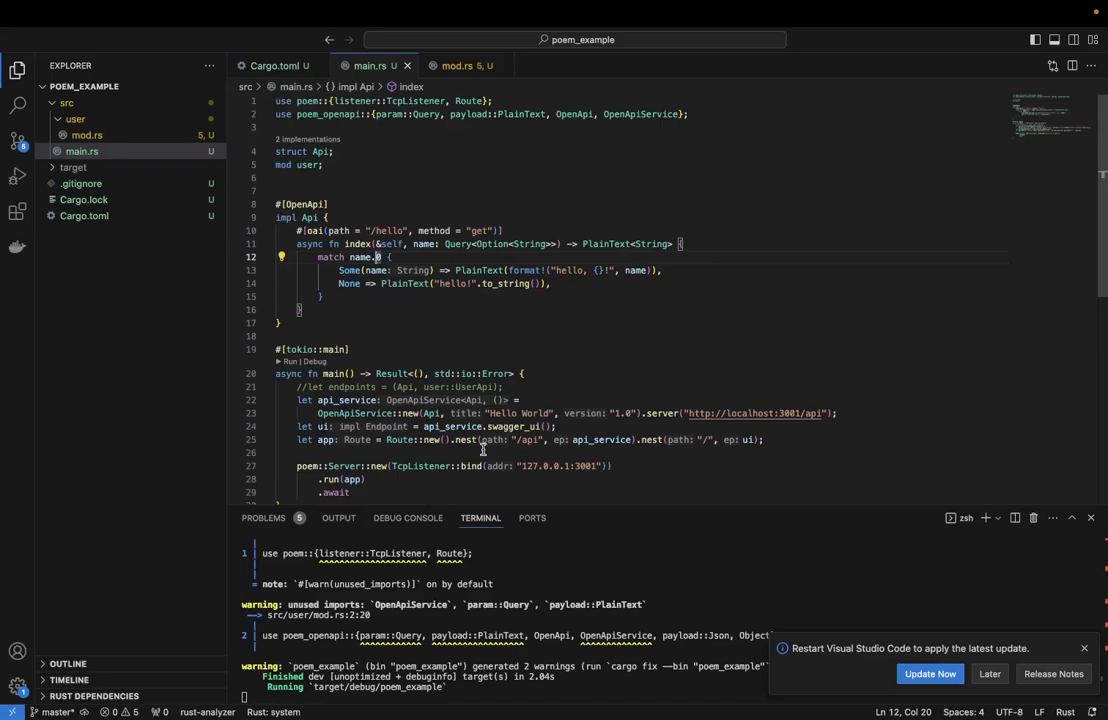
mouse_move(434, 312)
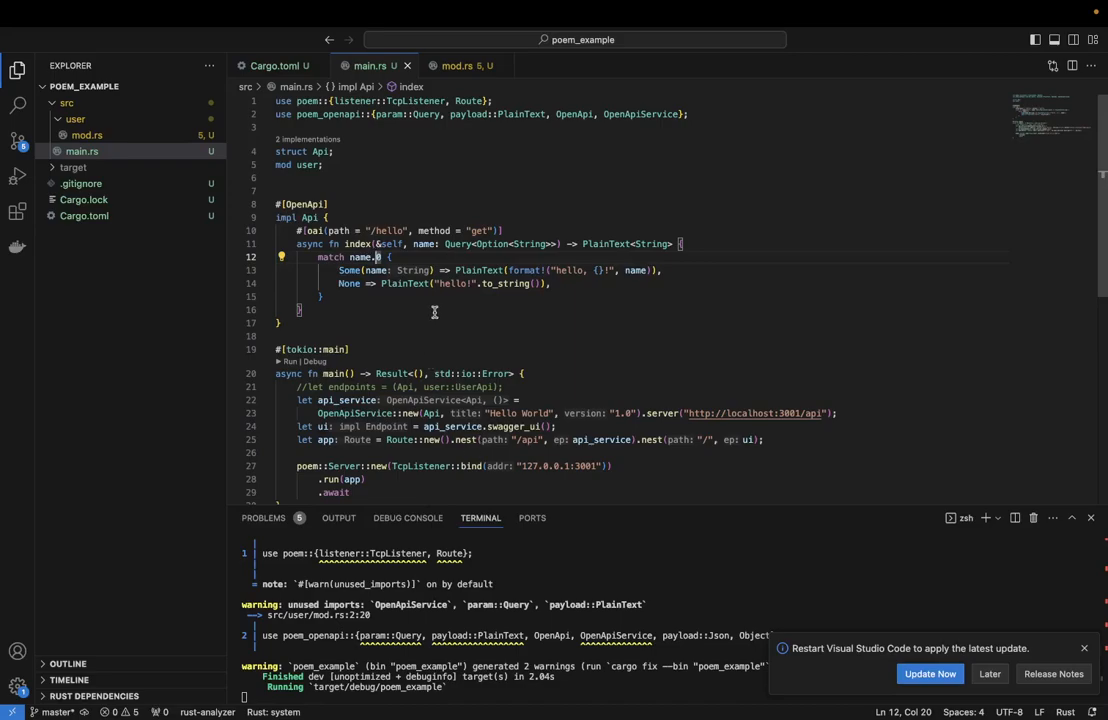
mouse_move(368, 332)
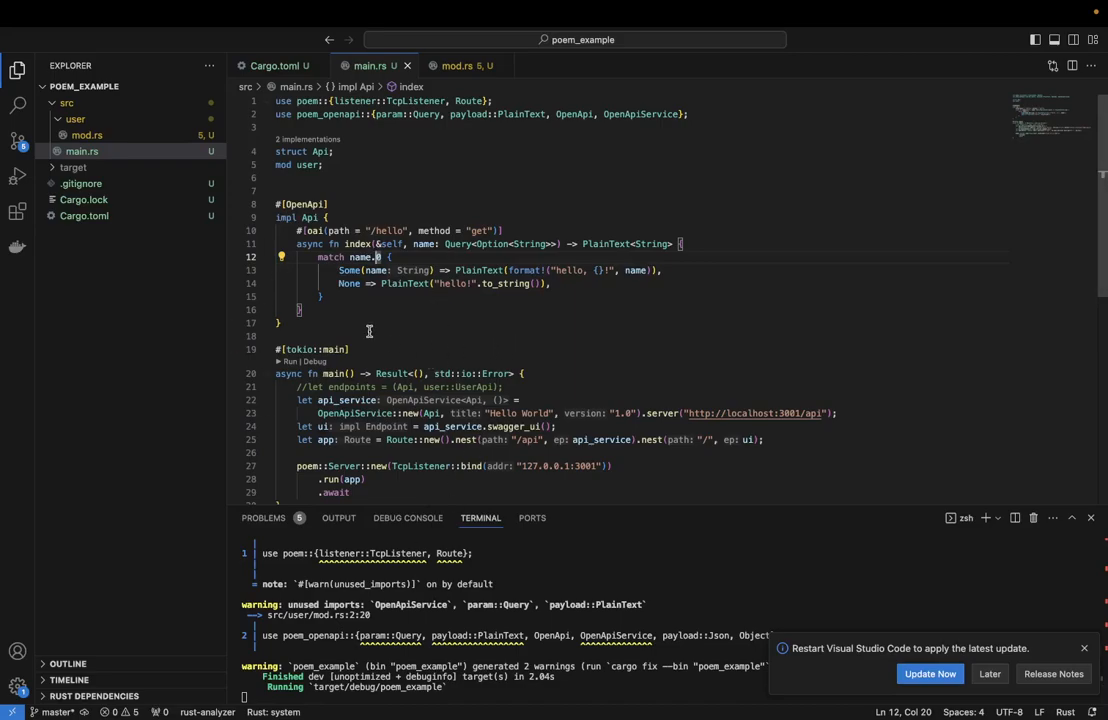
mouse_move(358, 300)
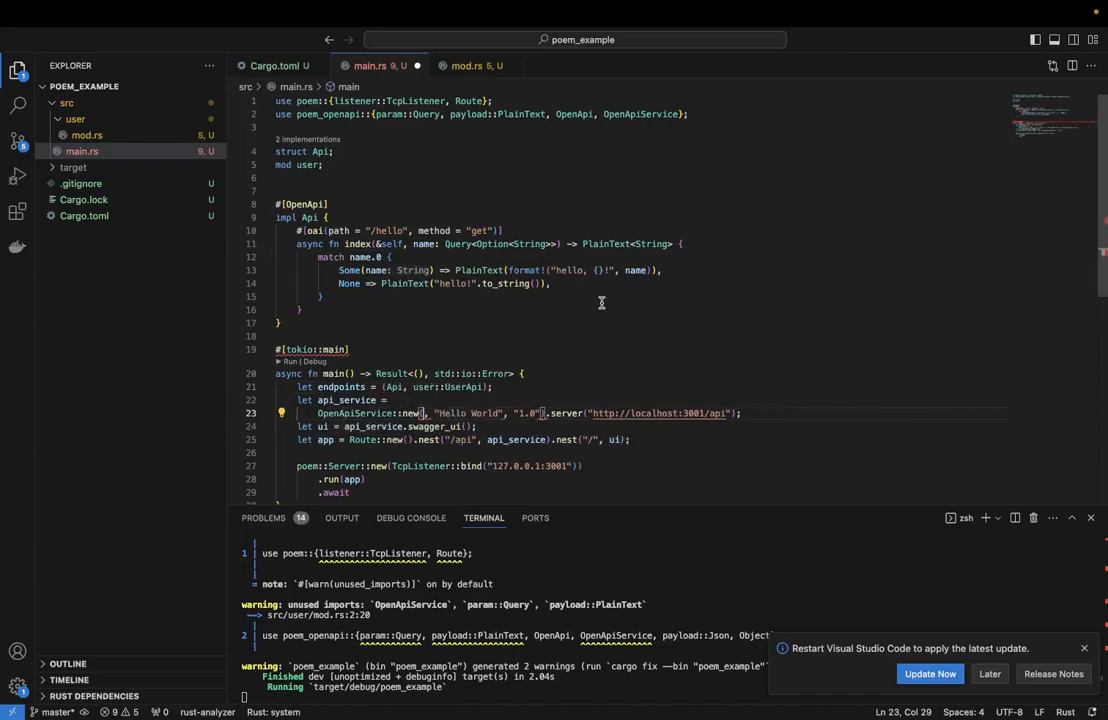
Define endpoints as (Api, user::UserApi) and pass it to OpenApiService::new
text(endpoints)
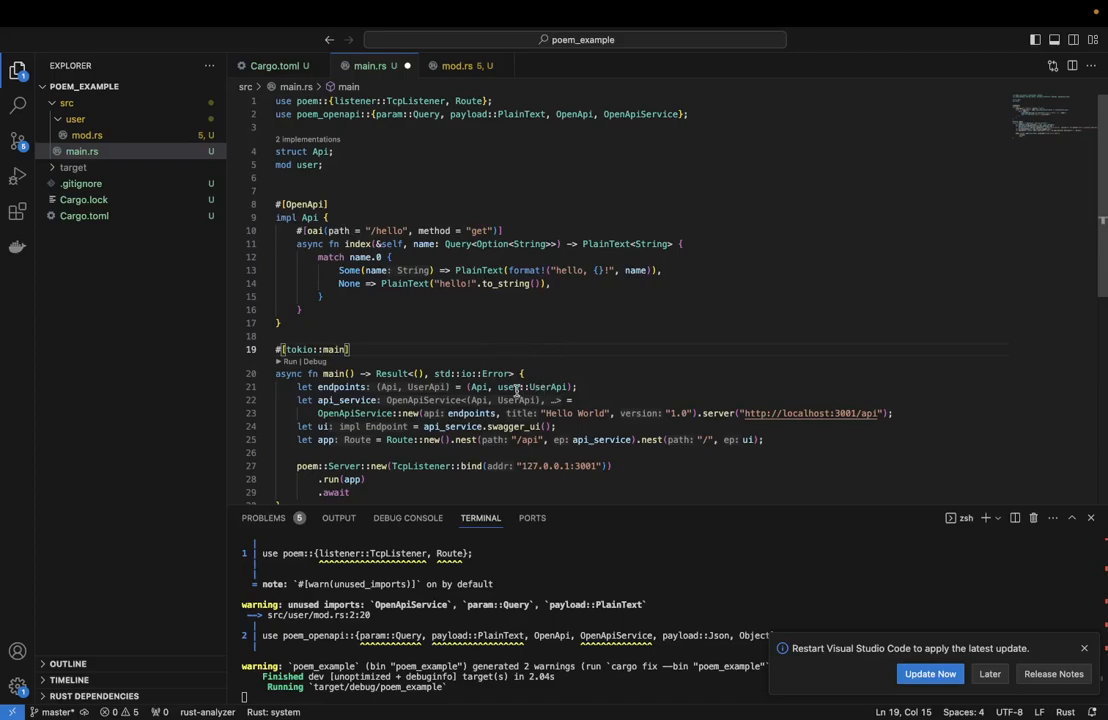
mouse_move(516, 388)
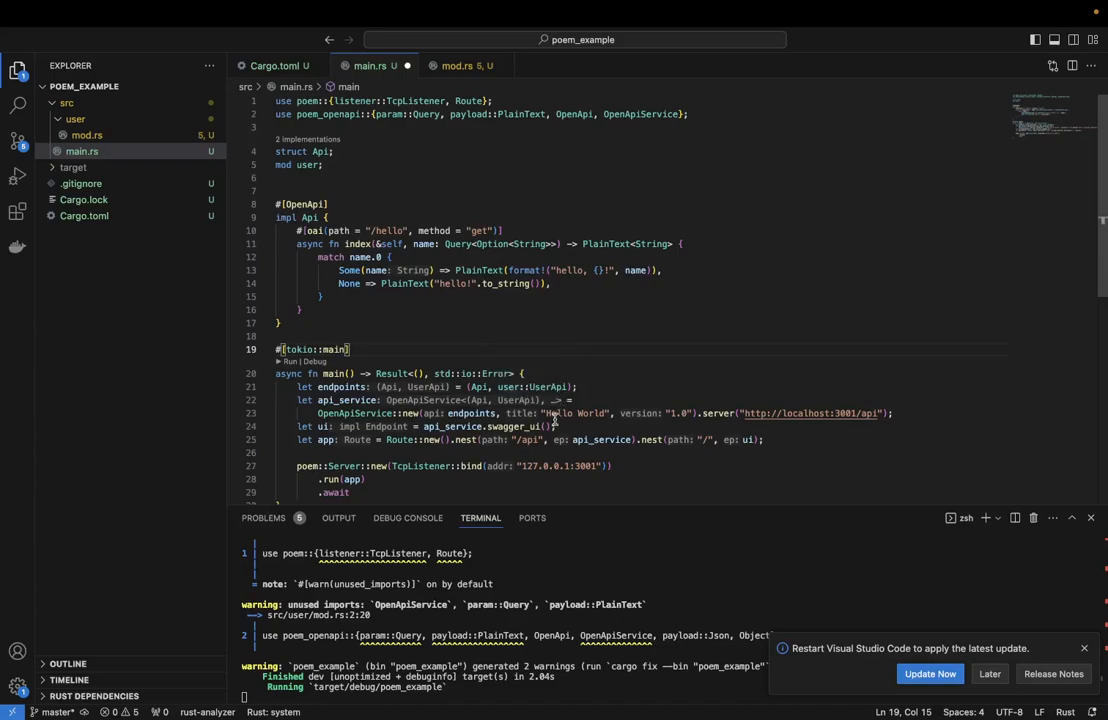
mouse_move(368, 204)
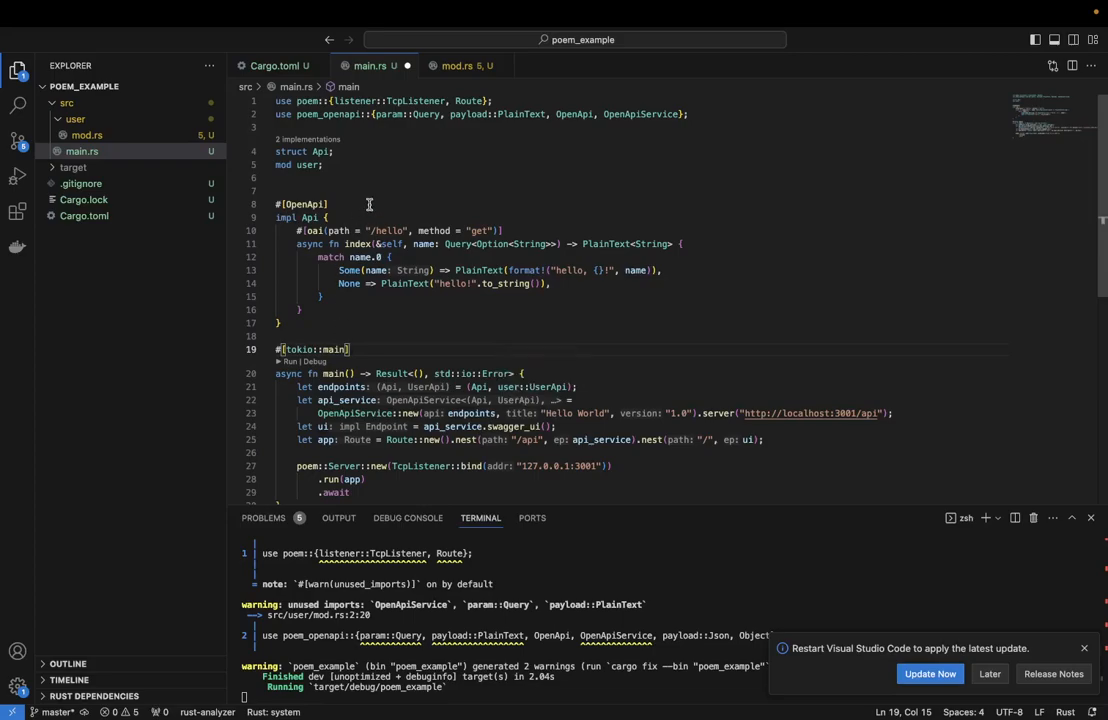
Remove the unused Query and PlainText imports from the user module's mod.rs
click(456, 64)
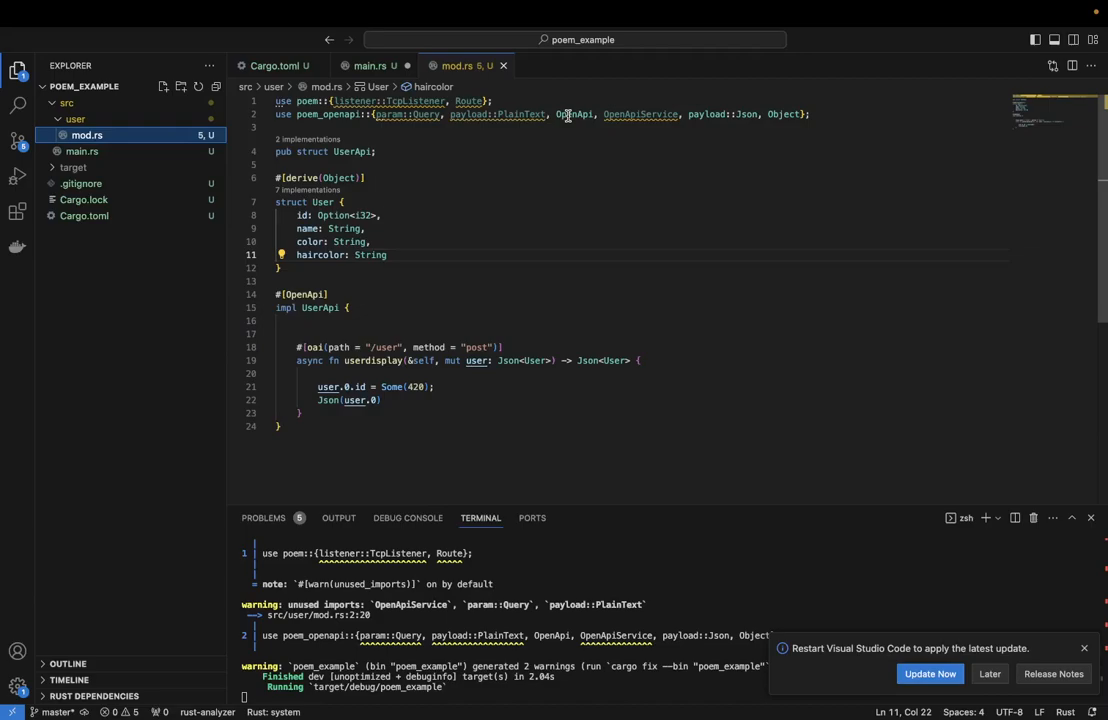
drag(376, 114, 568, 114)
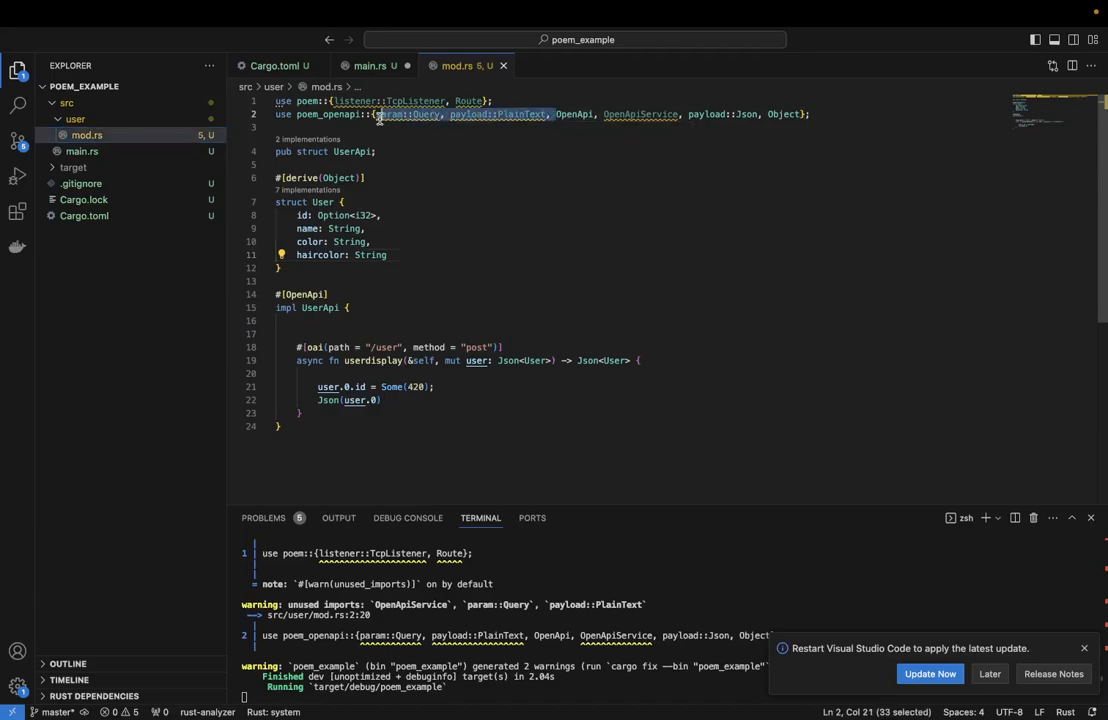
key(Delete)
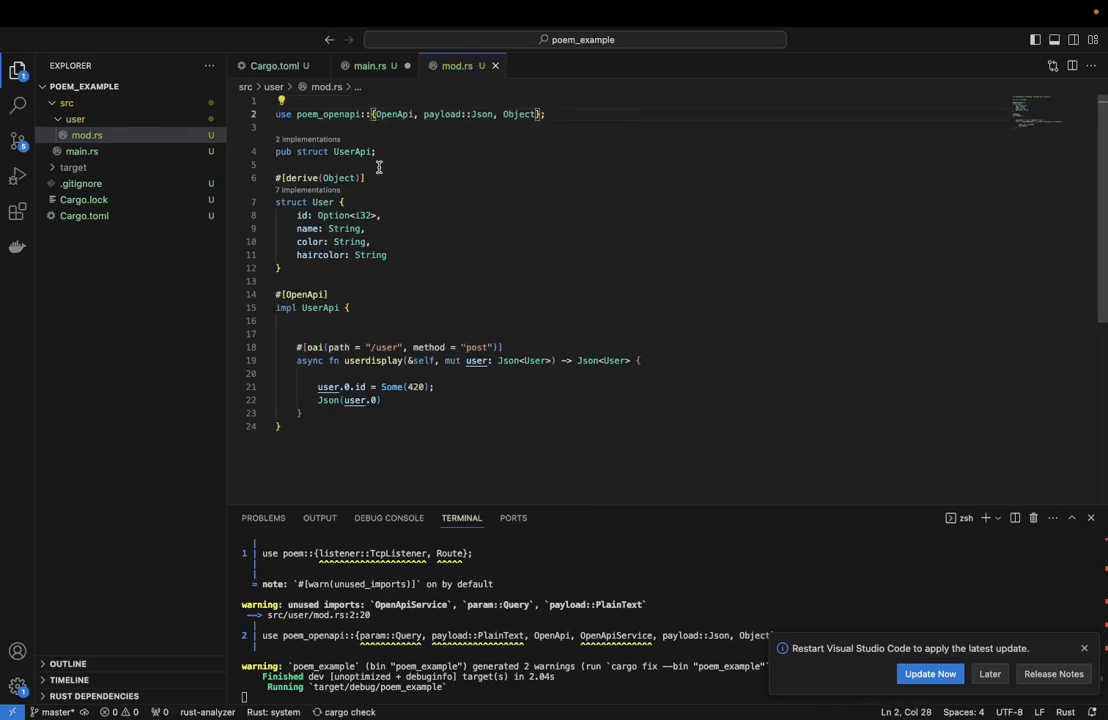
triple_click(324, 152)
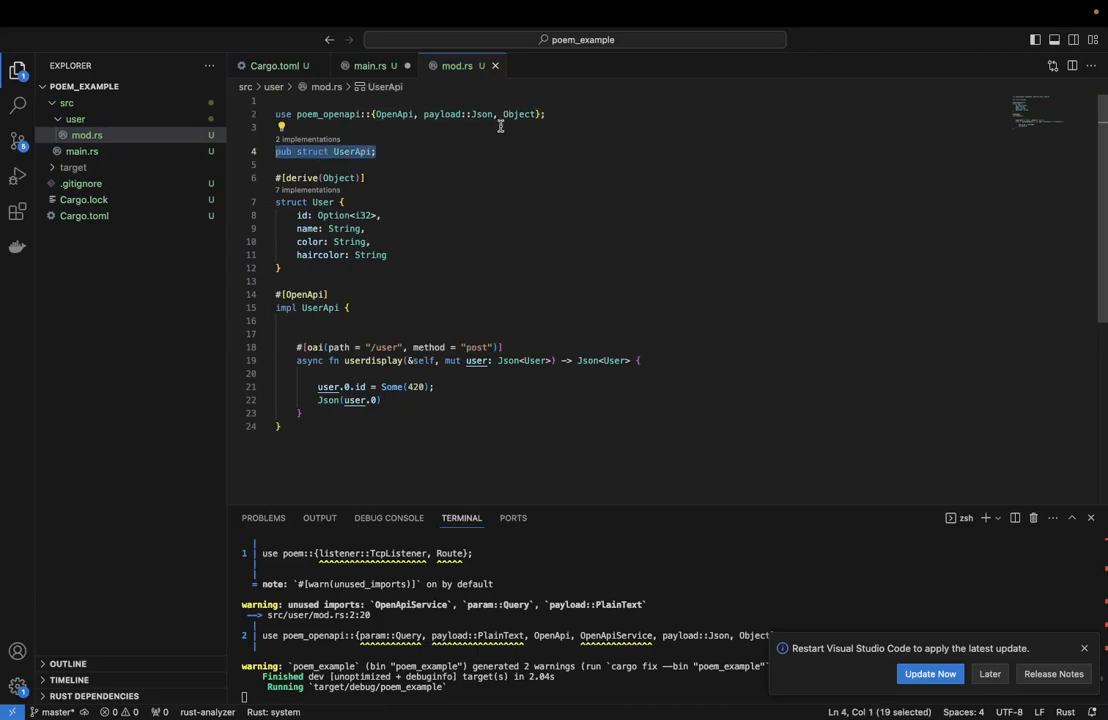
click(378, 152)
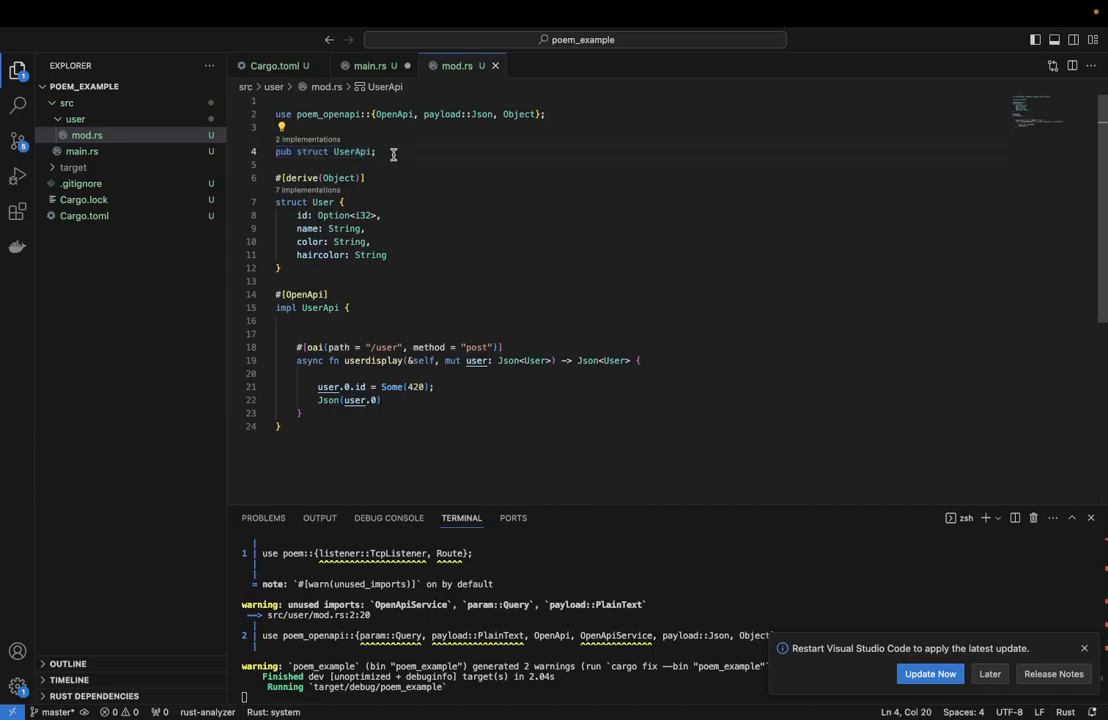
click(280, 268)
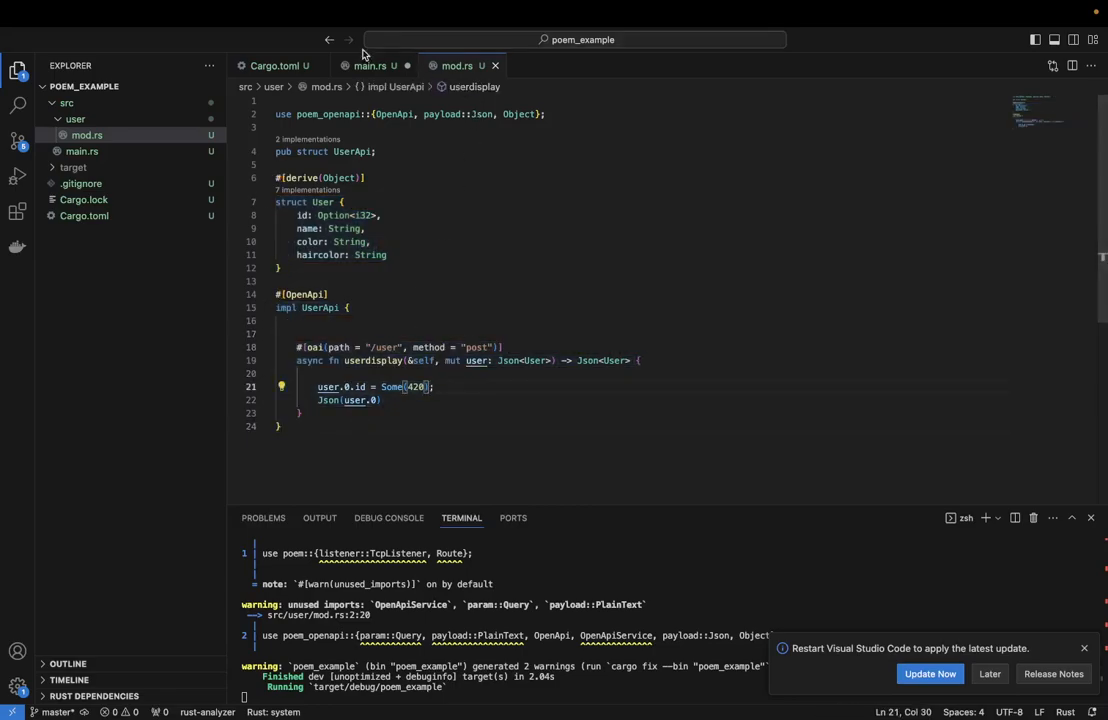
Glance at main.rs server code and return to mod.rs
click(370, 64)
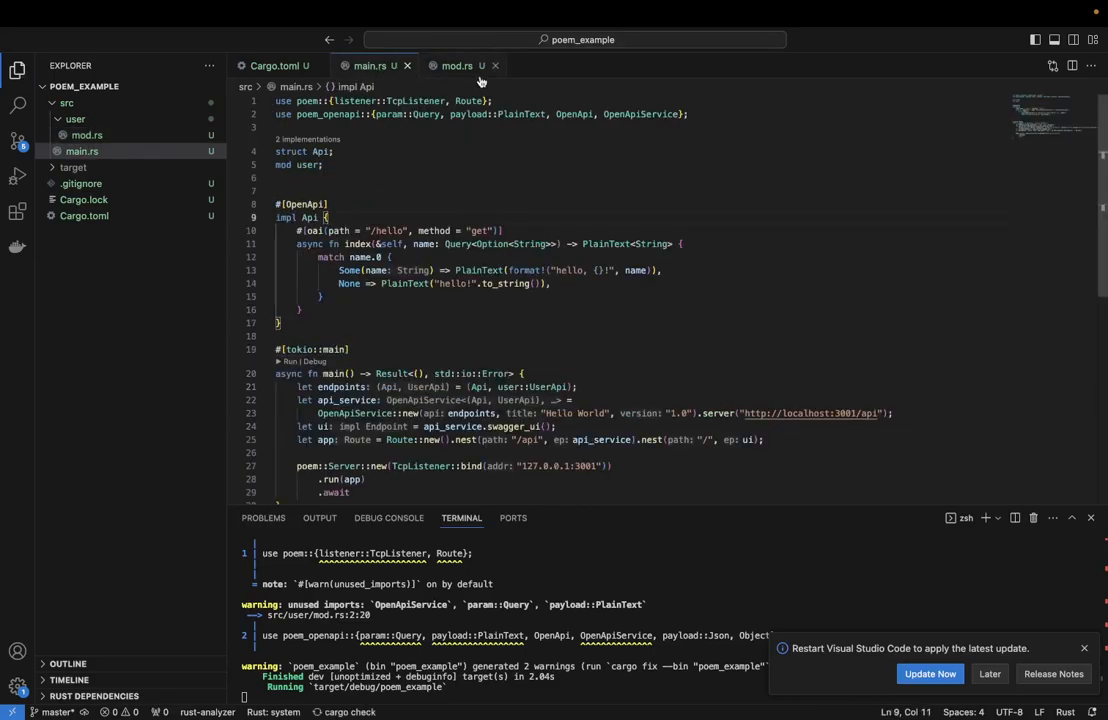
click(456, 64)
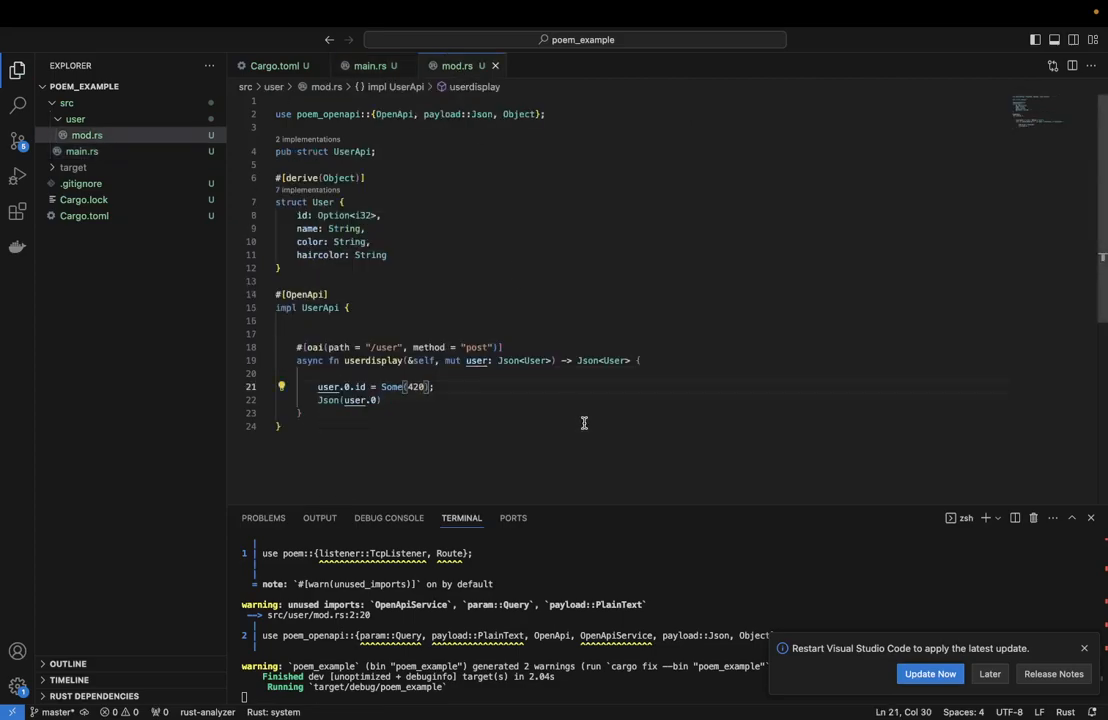
mouse_move(538, 596)
text(cargo run)
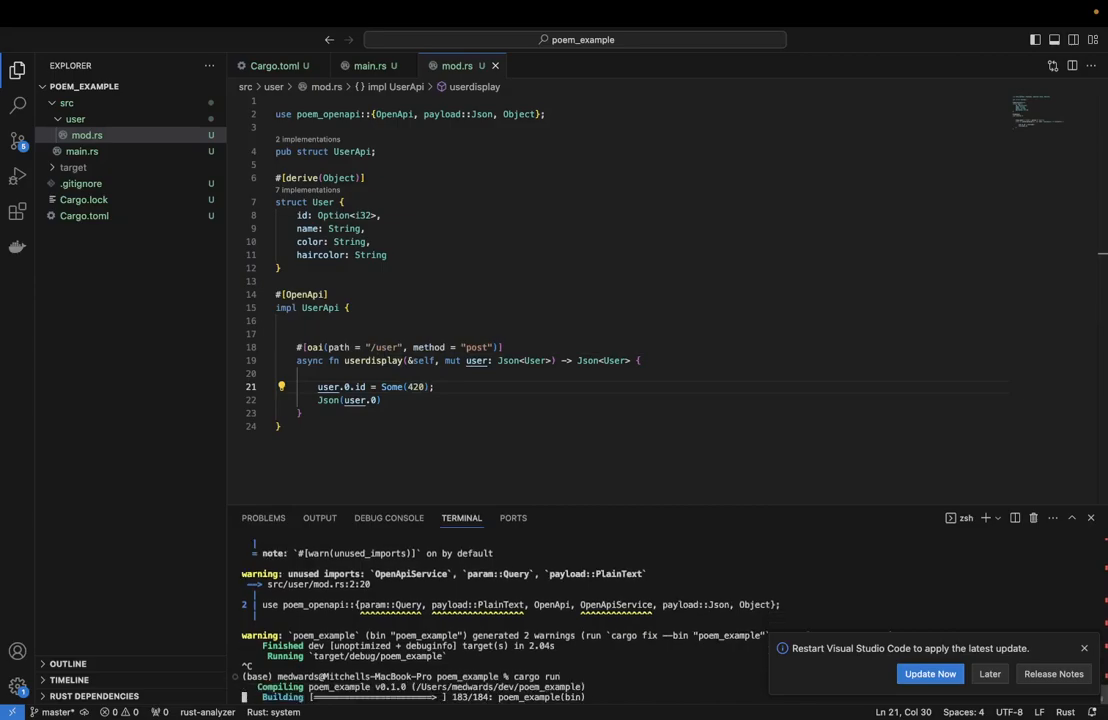
mouse_move(484, 414)
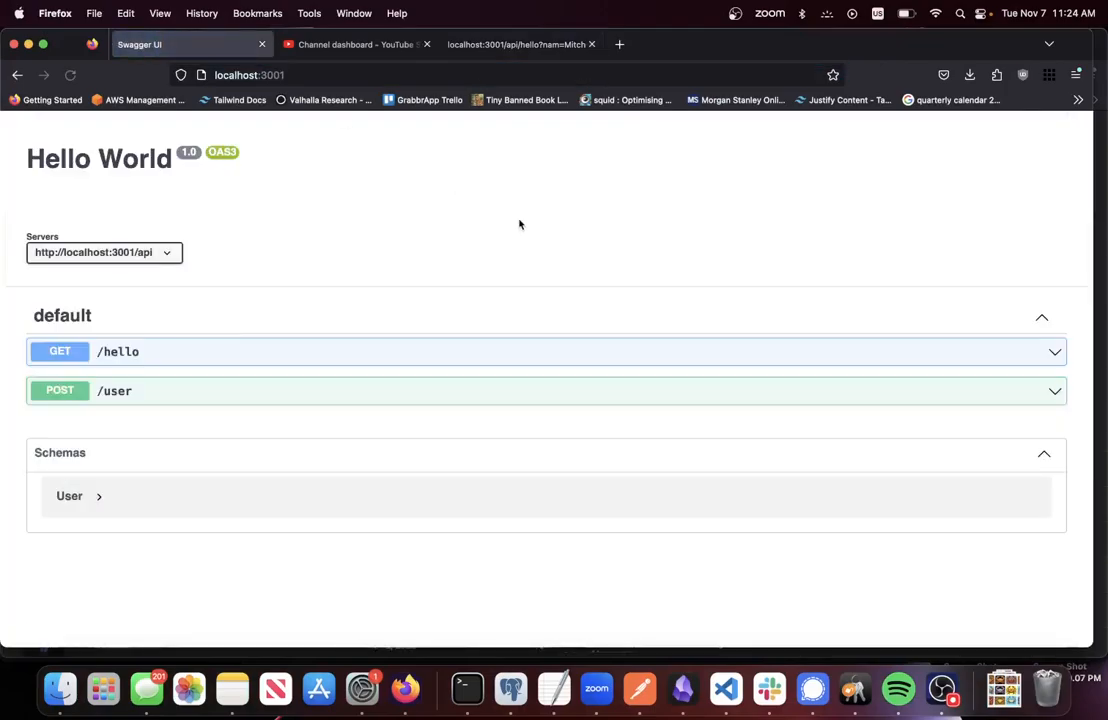
mouse_move(444, 396)
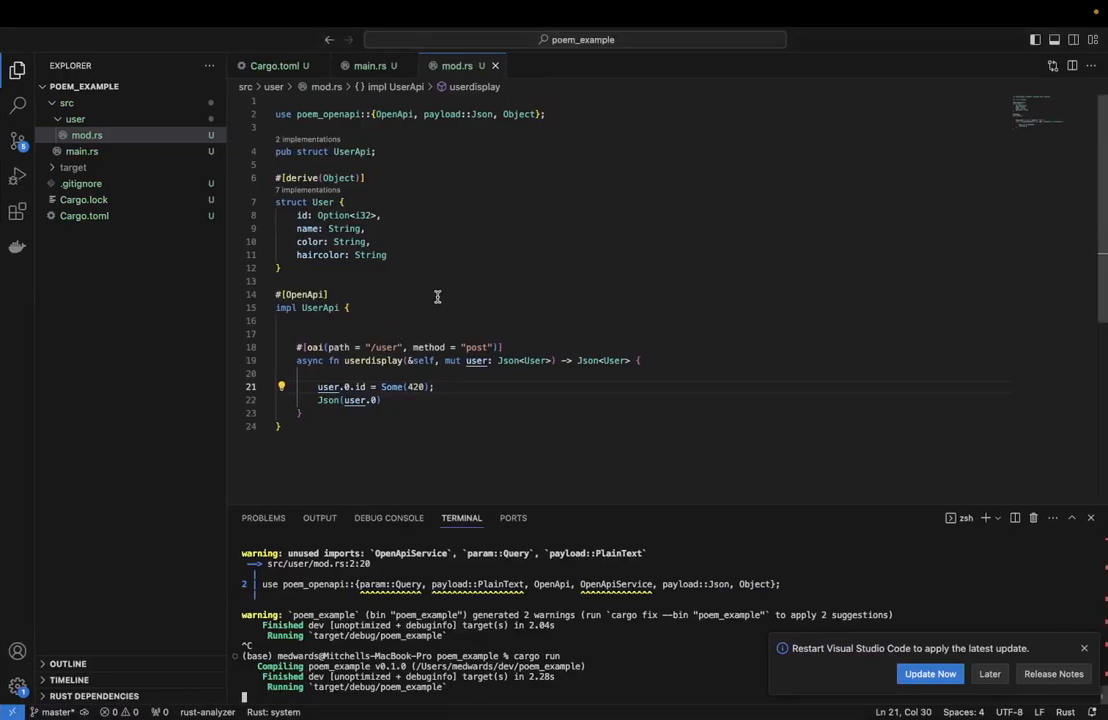
mouse_move(514, 400)
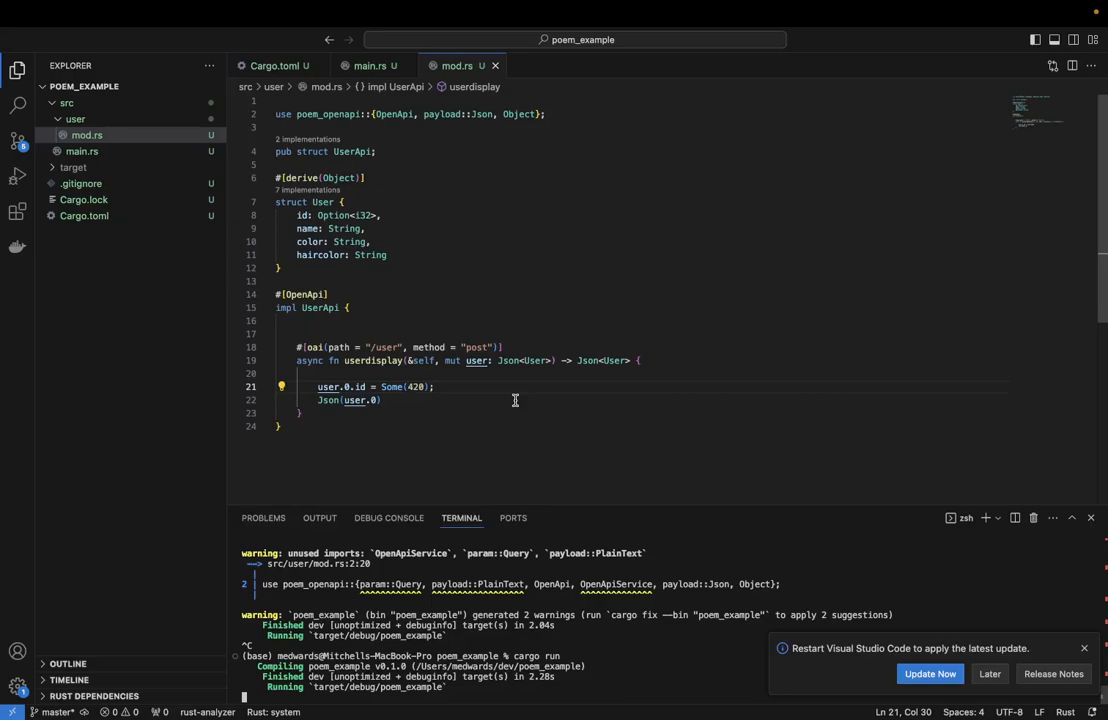
mouse_move(306, 272)
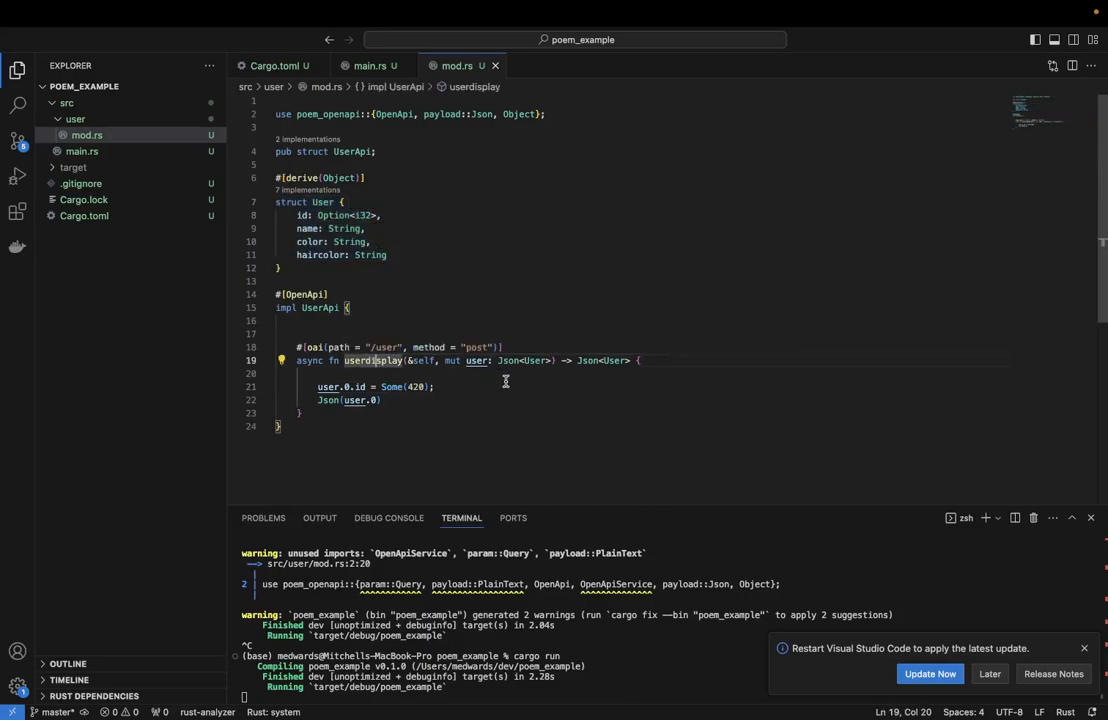
mouse_move(538, 360)
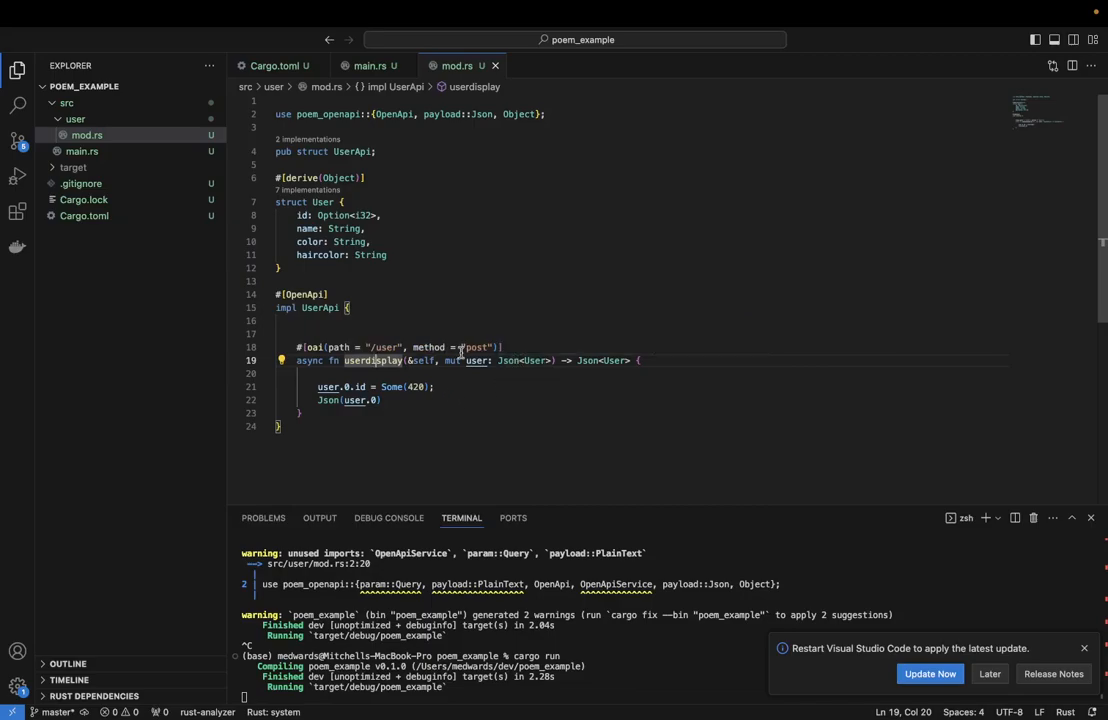
mouse_move(478, 360)
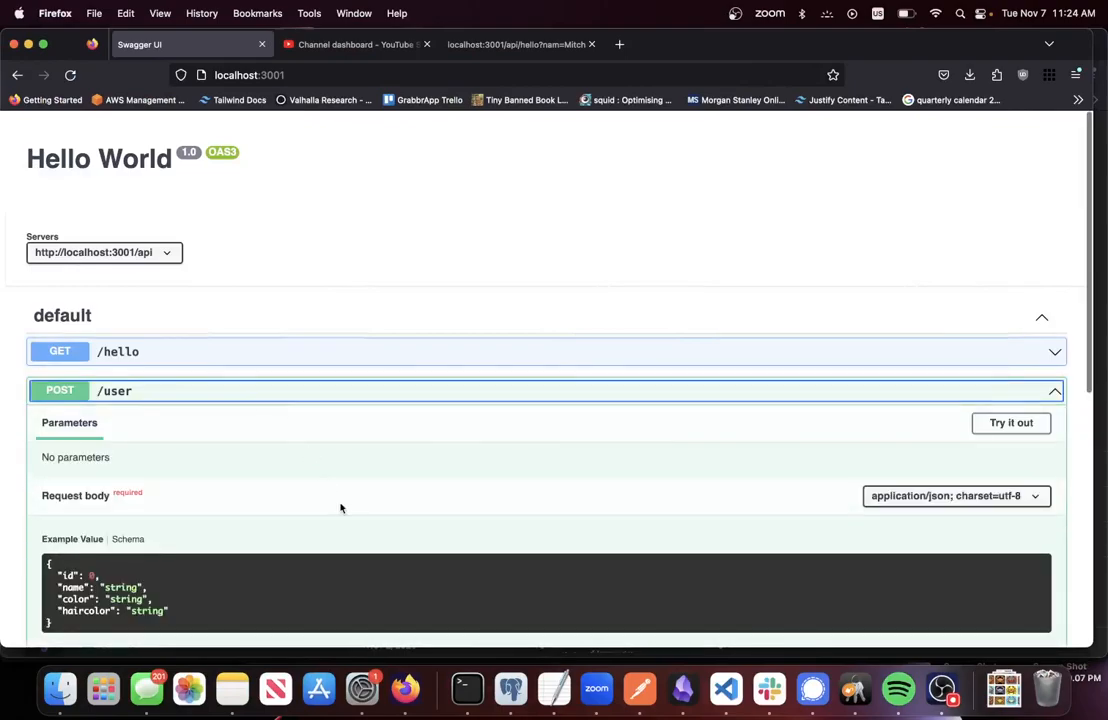
scroll(down, 3)
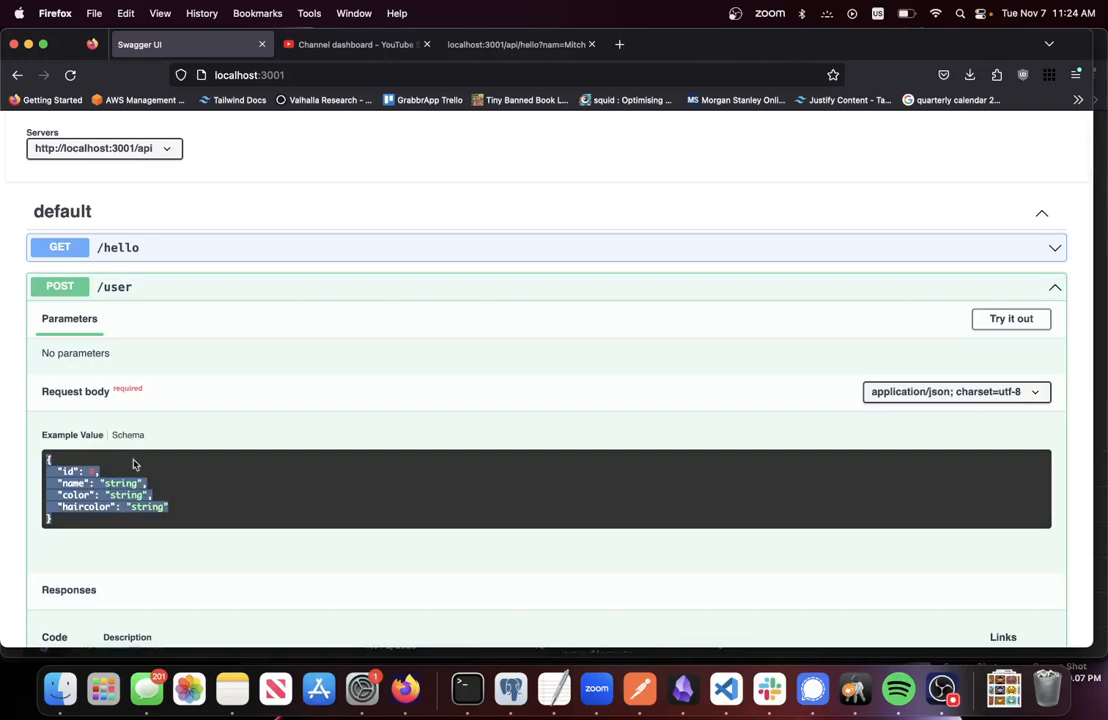
scroll(down, 3)
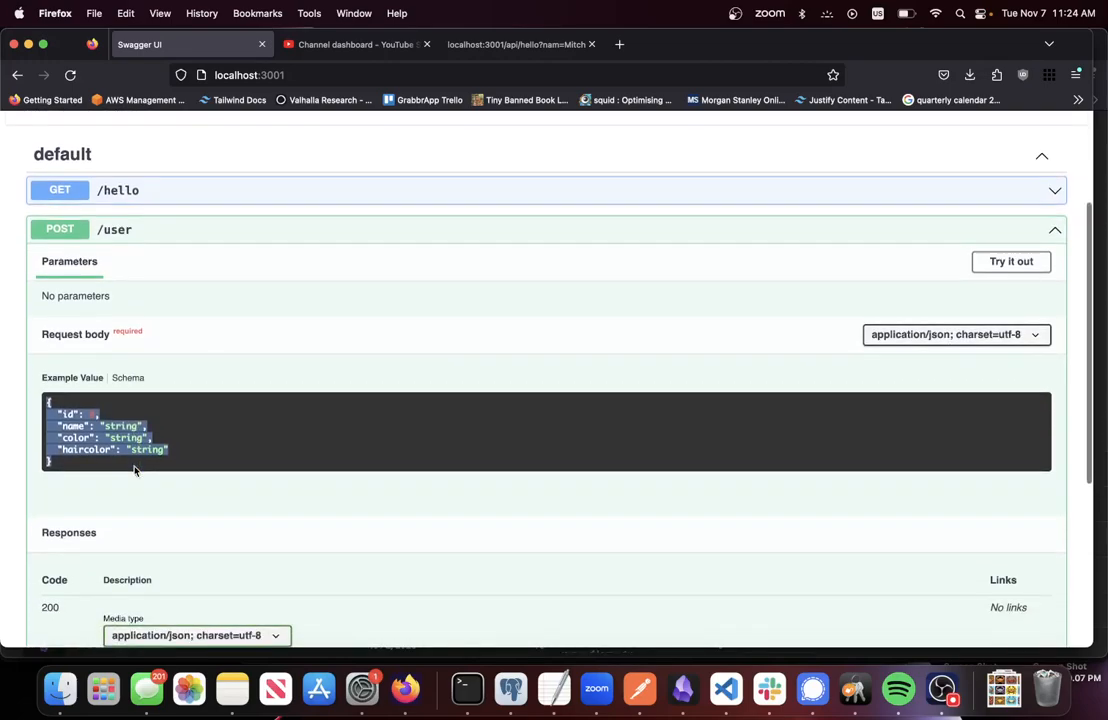
scroll(down, 3)
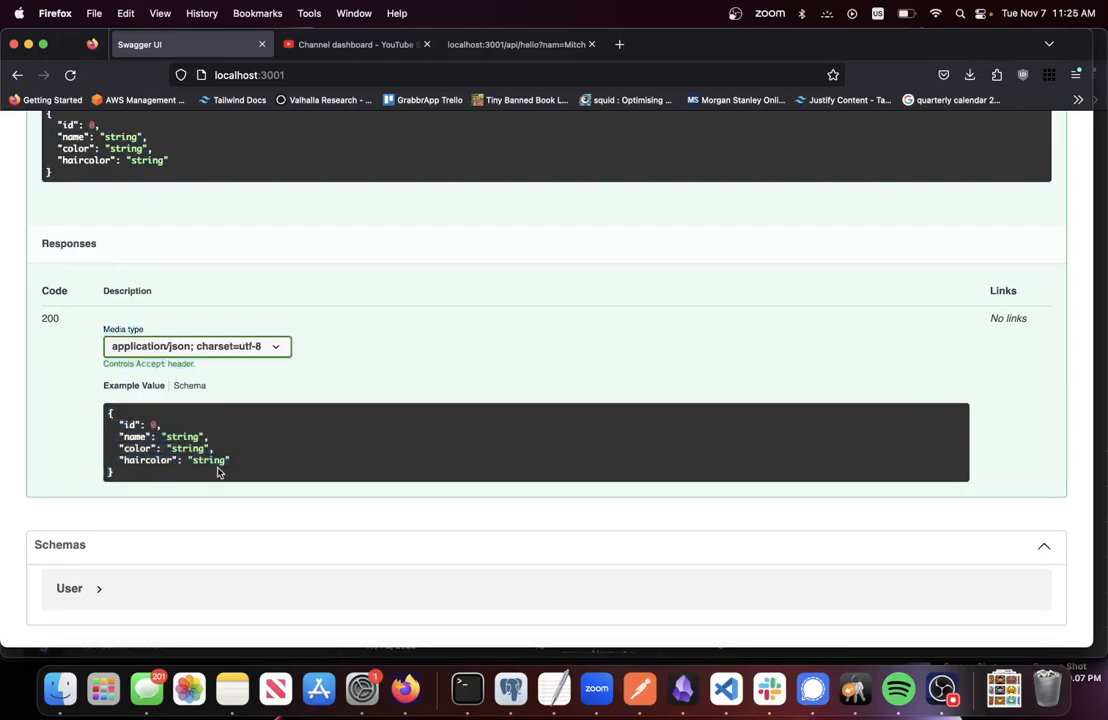
scroll(down, 3)
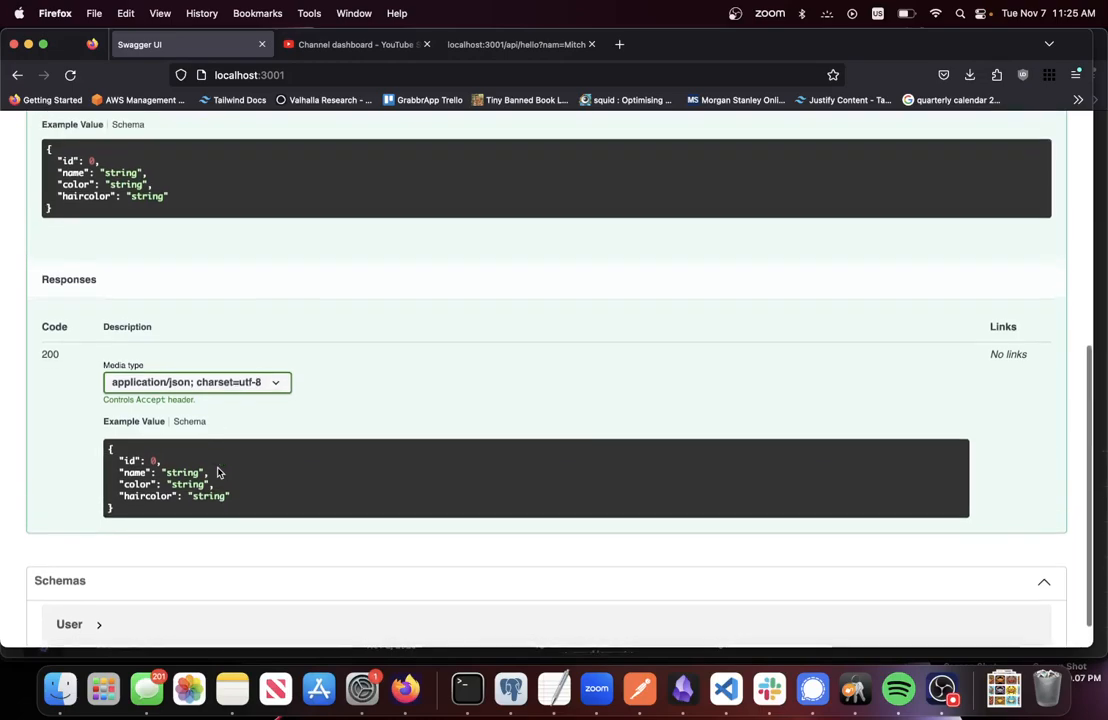
scroll(down, 3)
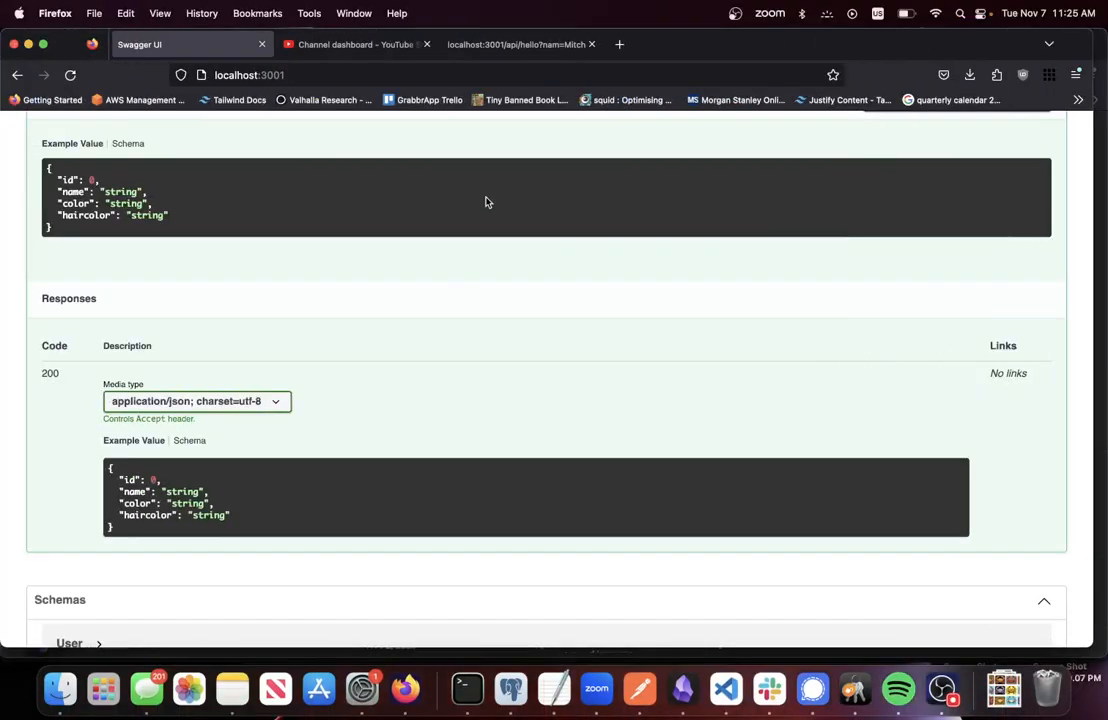
scroll(up, 3)
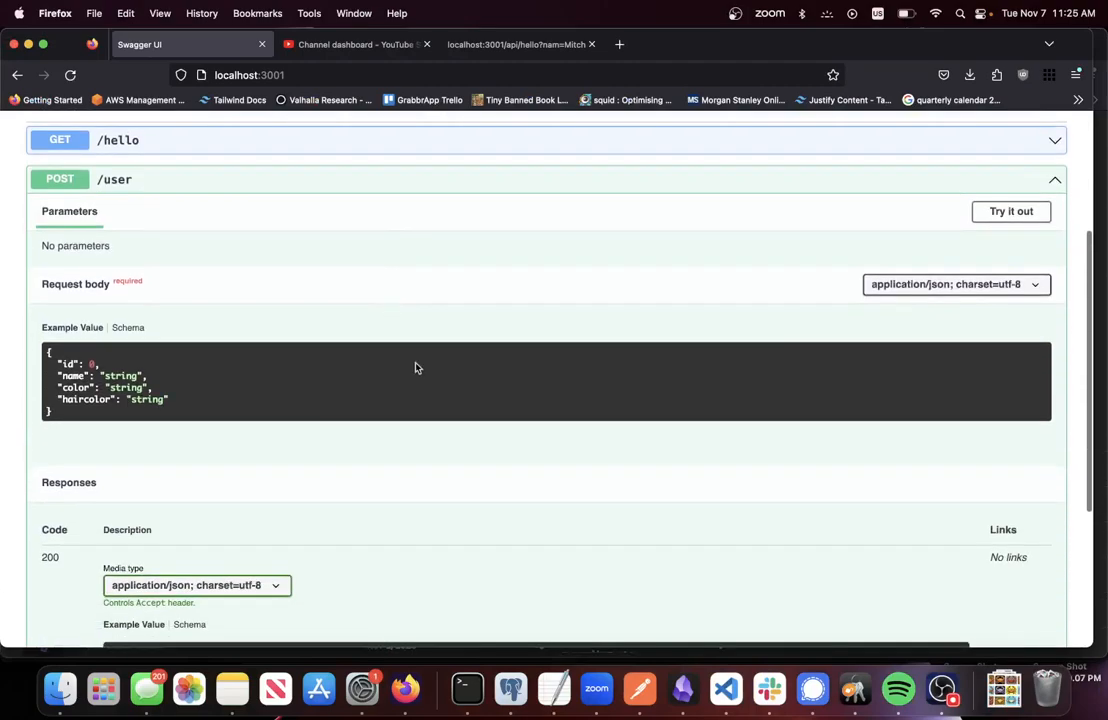
Execute POST /user for a 200 with id 420, then resend with "id": 1337 in the body
click(1010, 212)
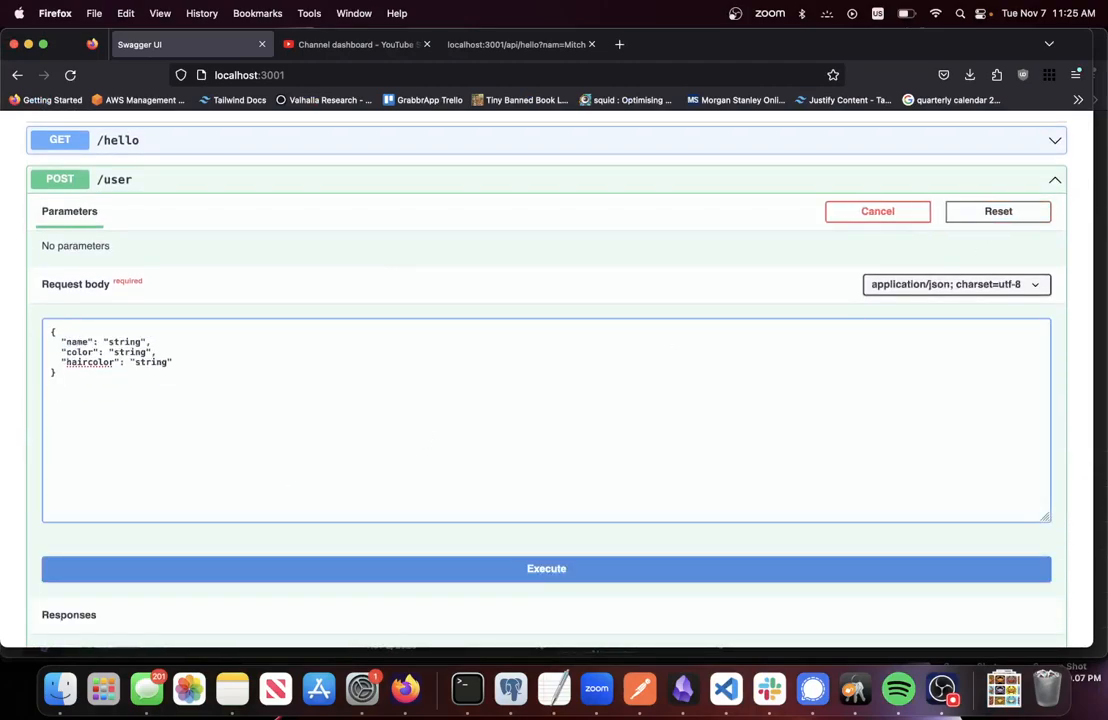
click(546, 568)
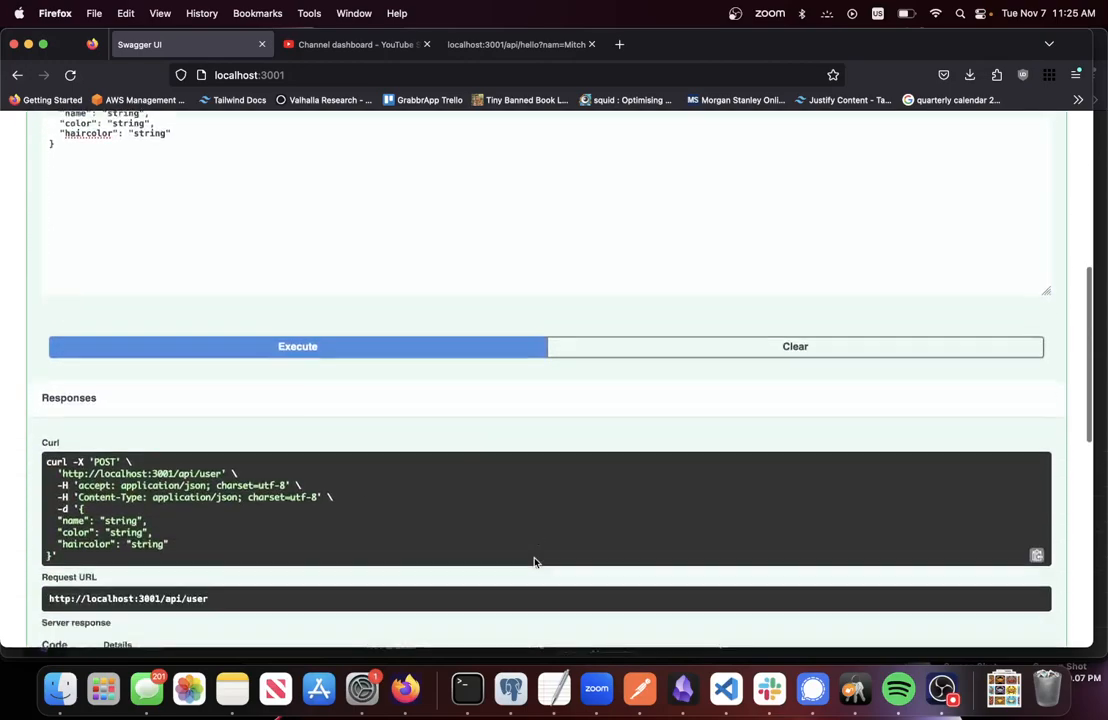
click(296, 346)
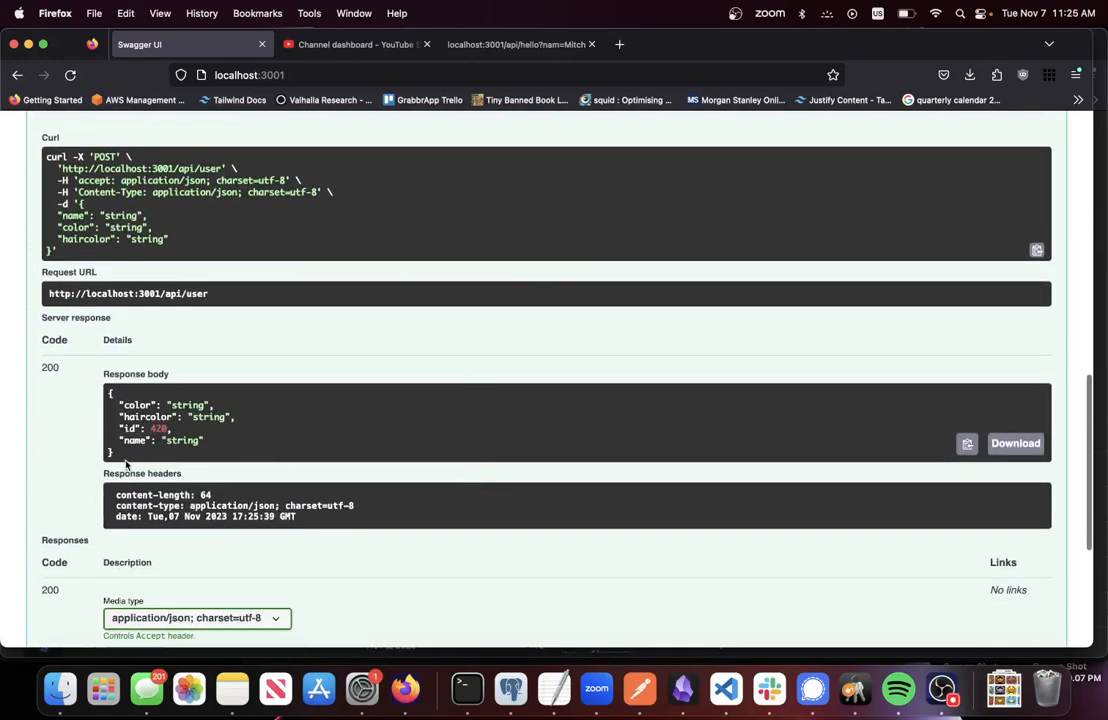
mouse_move(170, 430)
text("id": 0,)
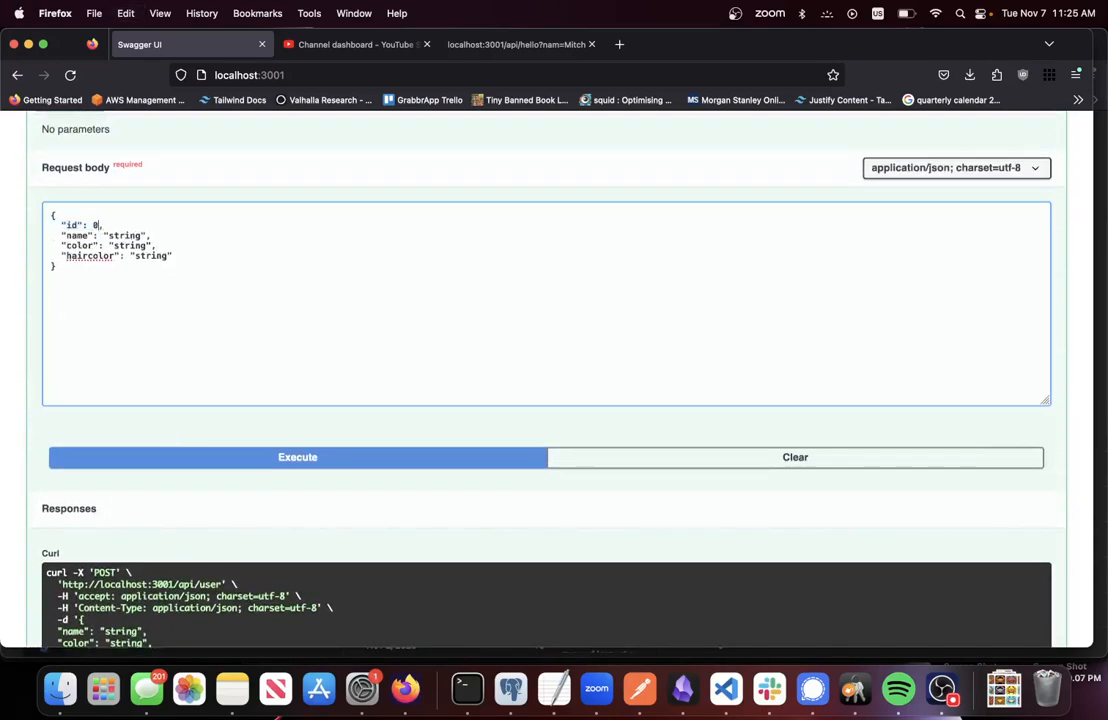
text(1337)
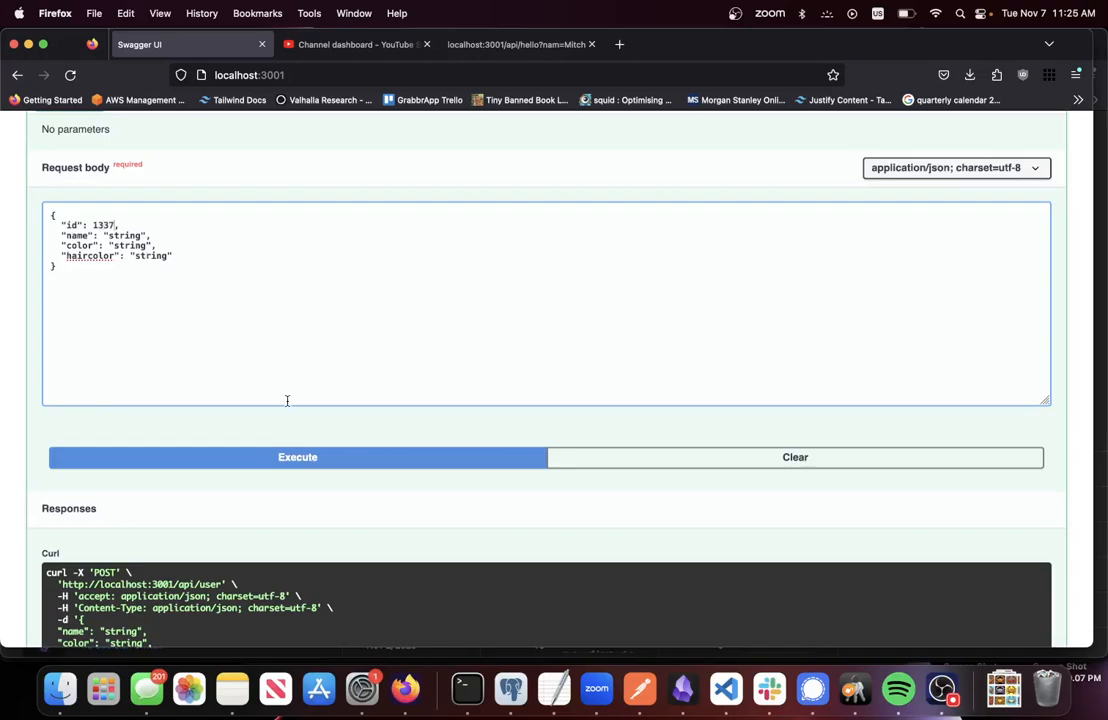
click(296, 456)
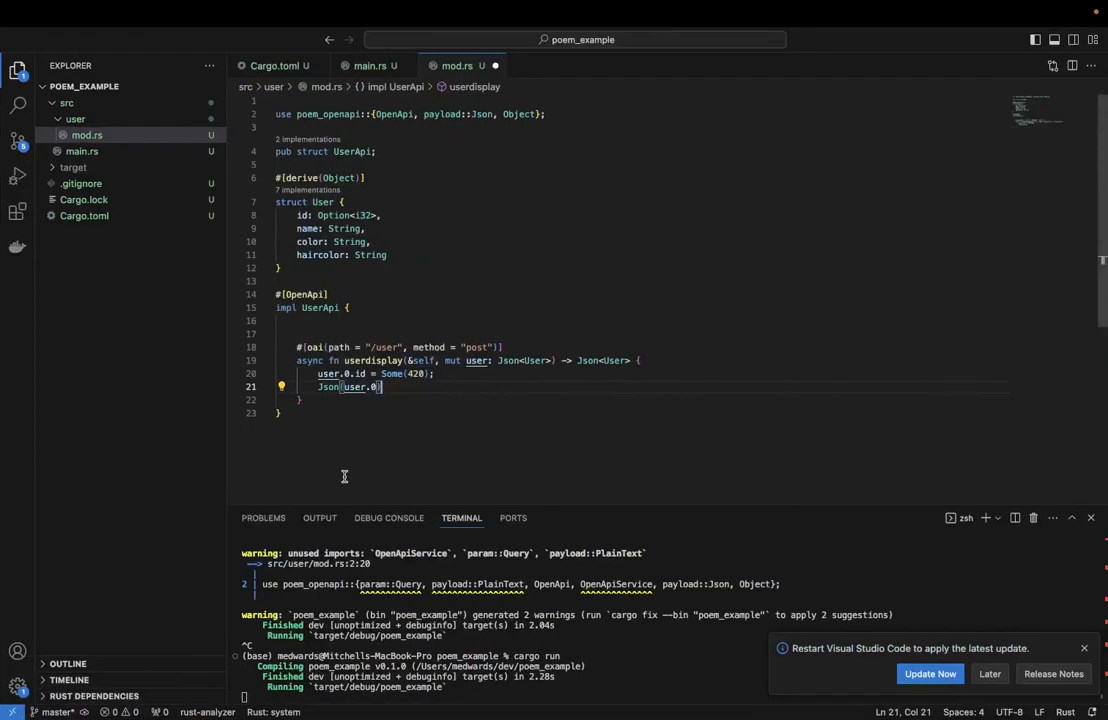
mouse_move(358, 408)
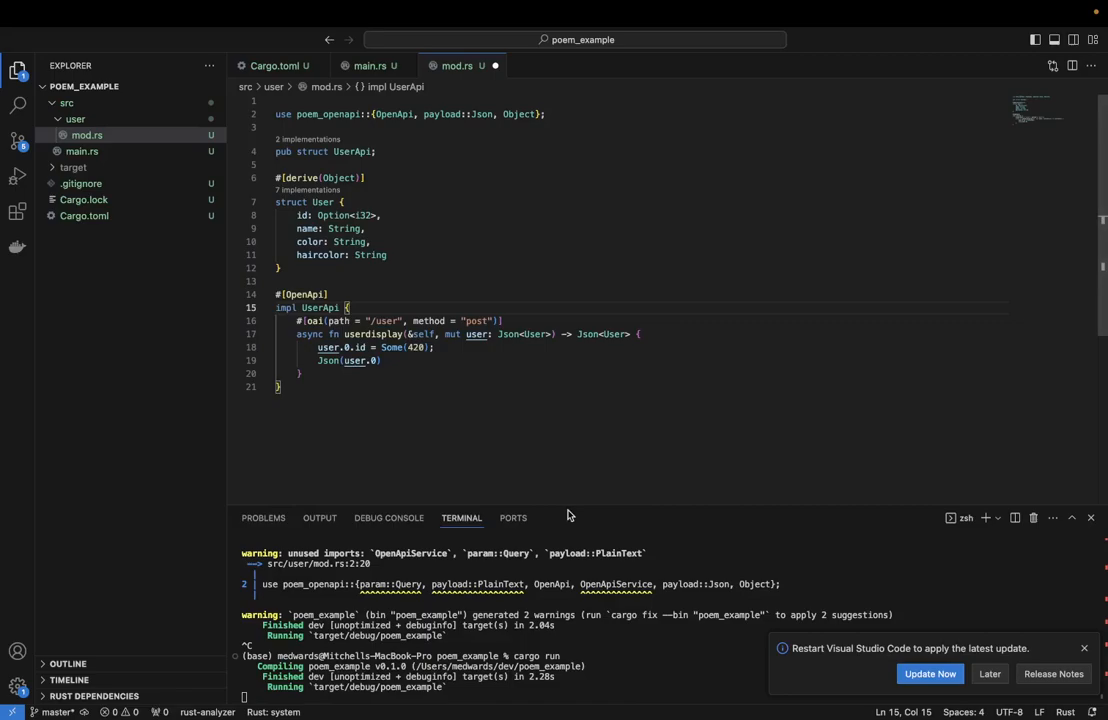
mouse_move(640, 688)
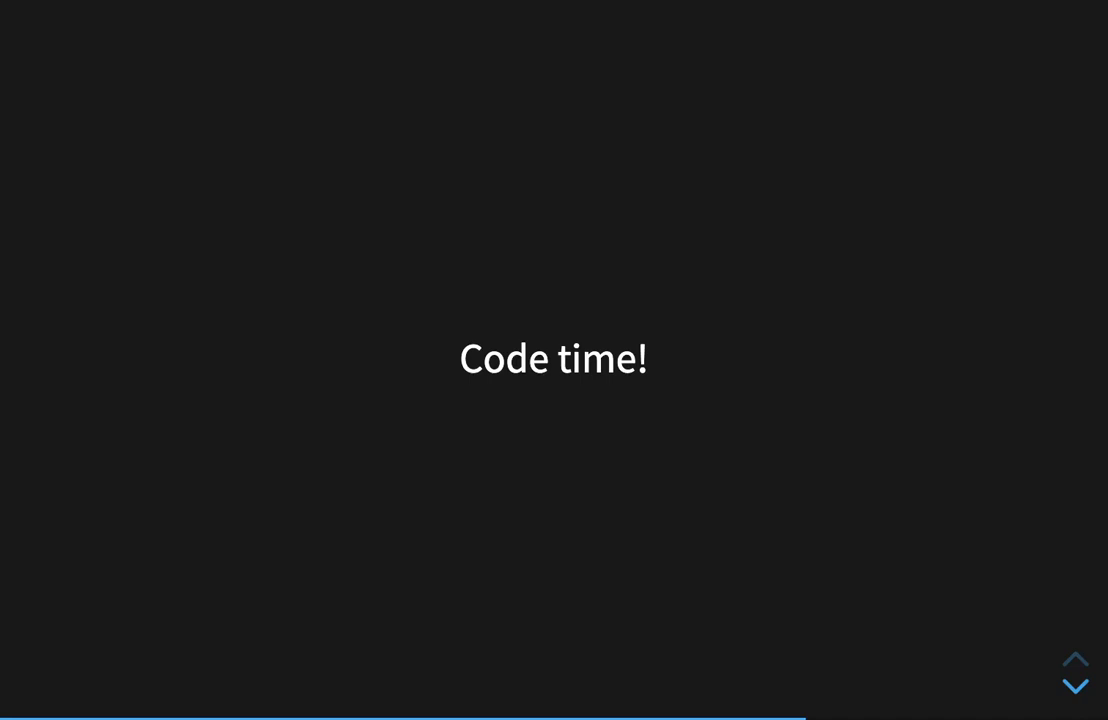
Advance from the 'Code time!' slide to the closing poem slide
click(1074, 686)
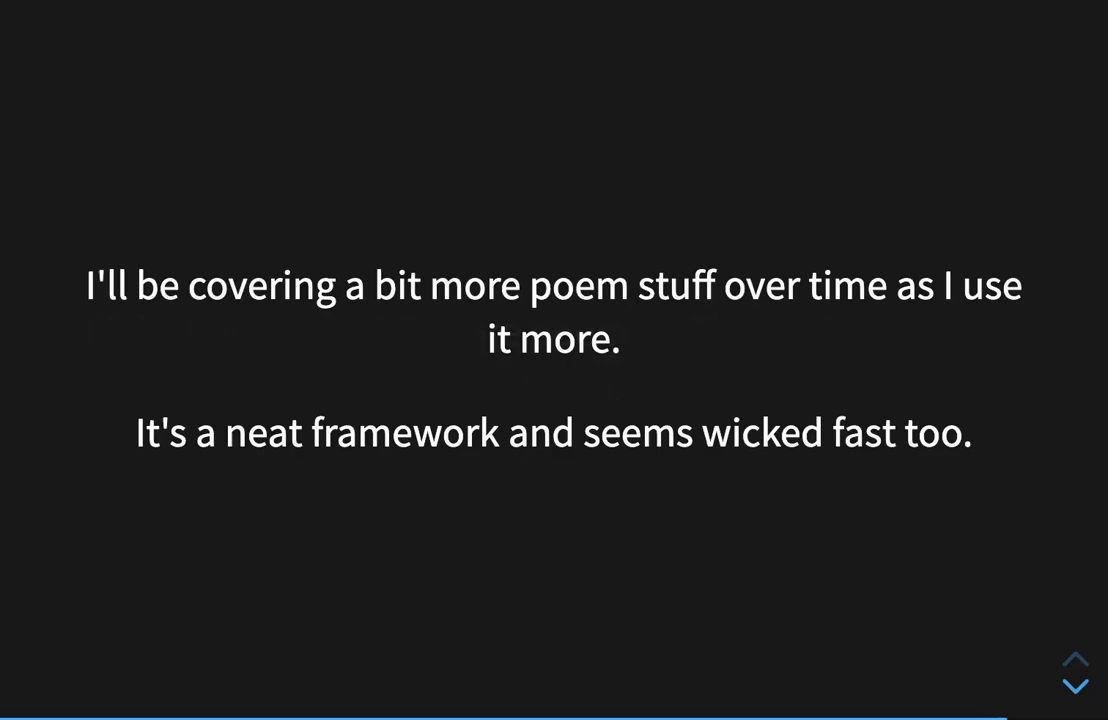